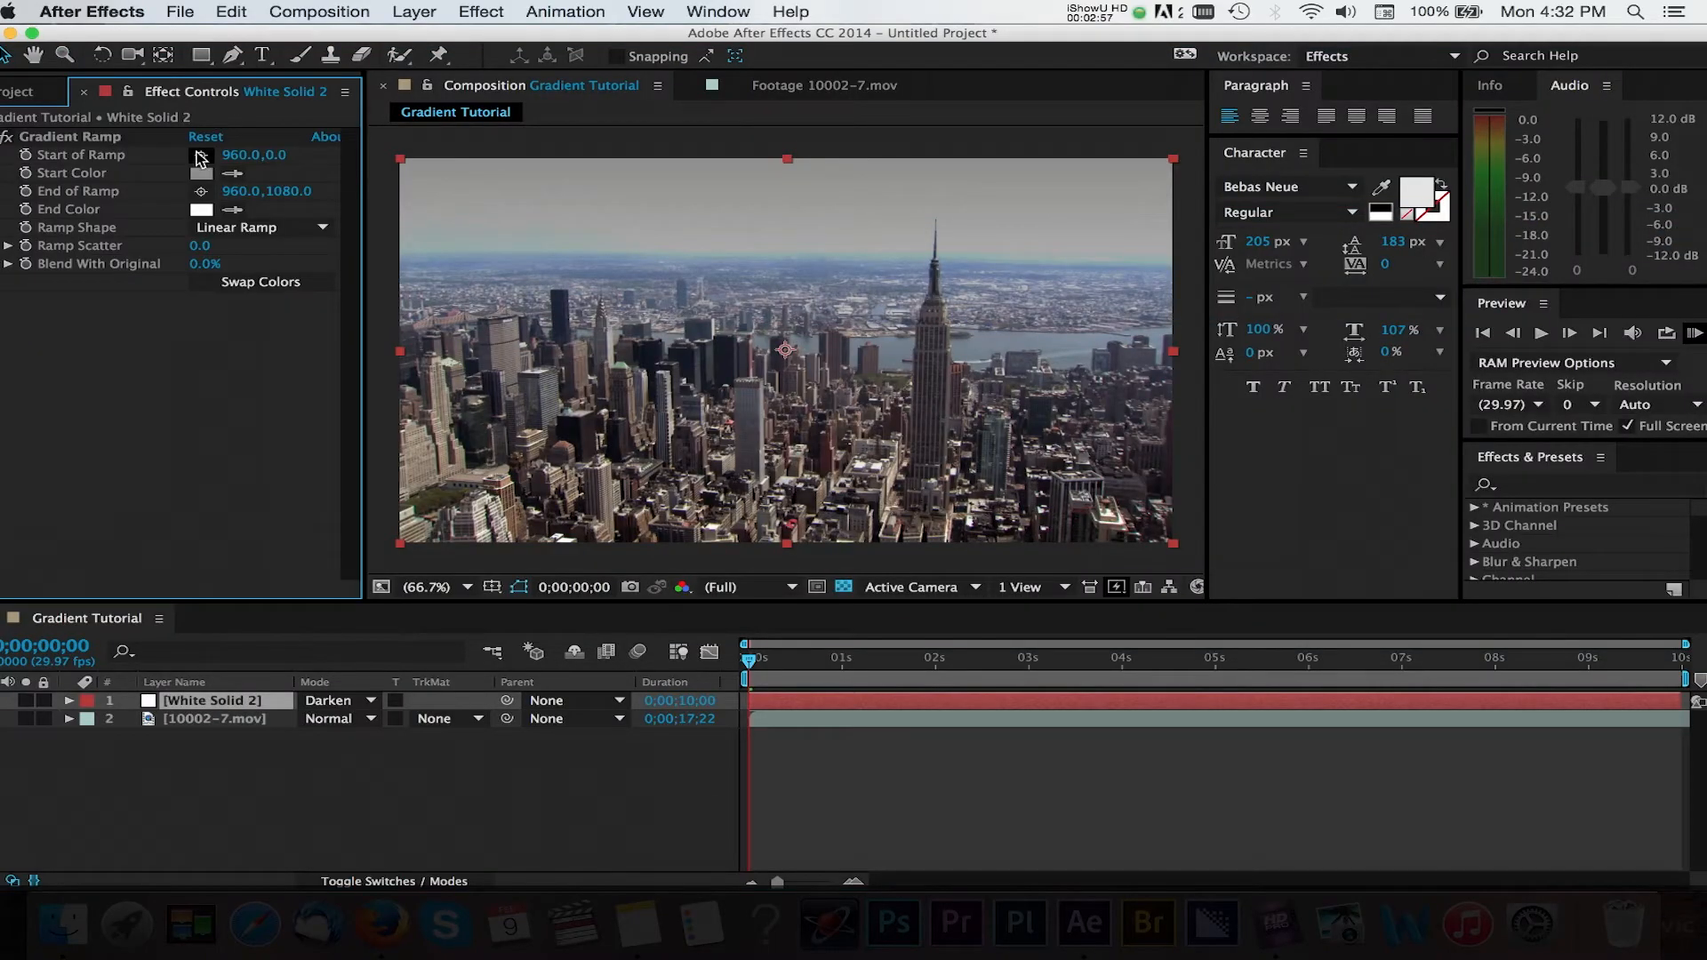
Set the Gradient Ramp start colour to saturated red F20000 and confirm it
{"action": "left_click", "coordinate": [199, 173]}
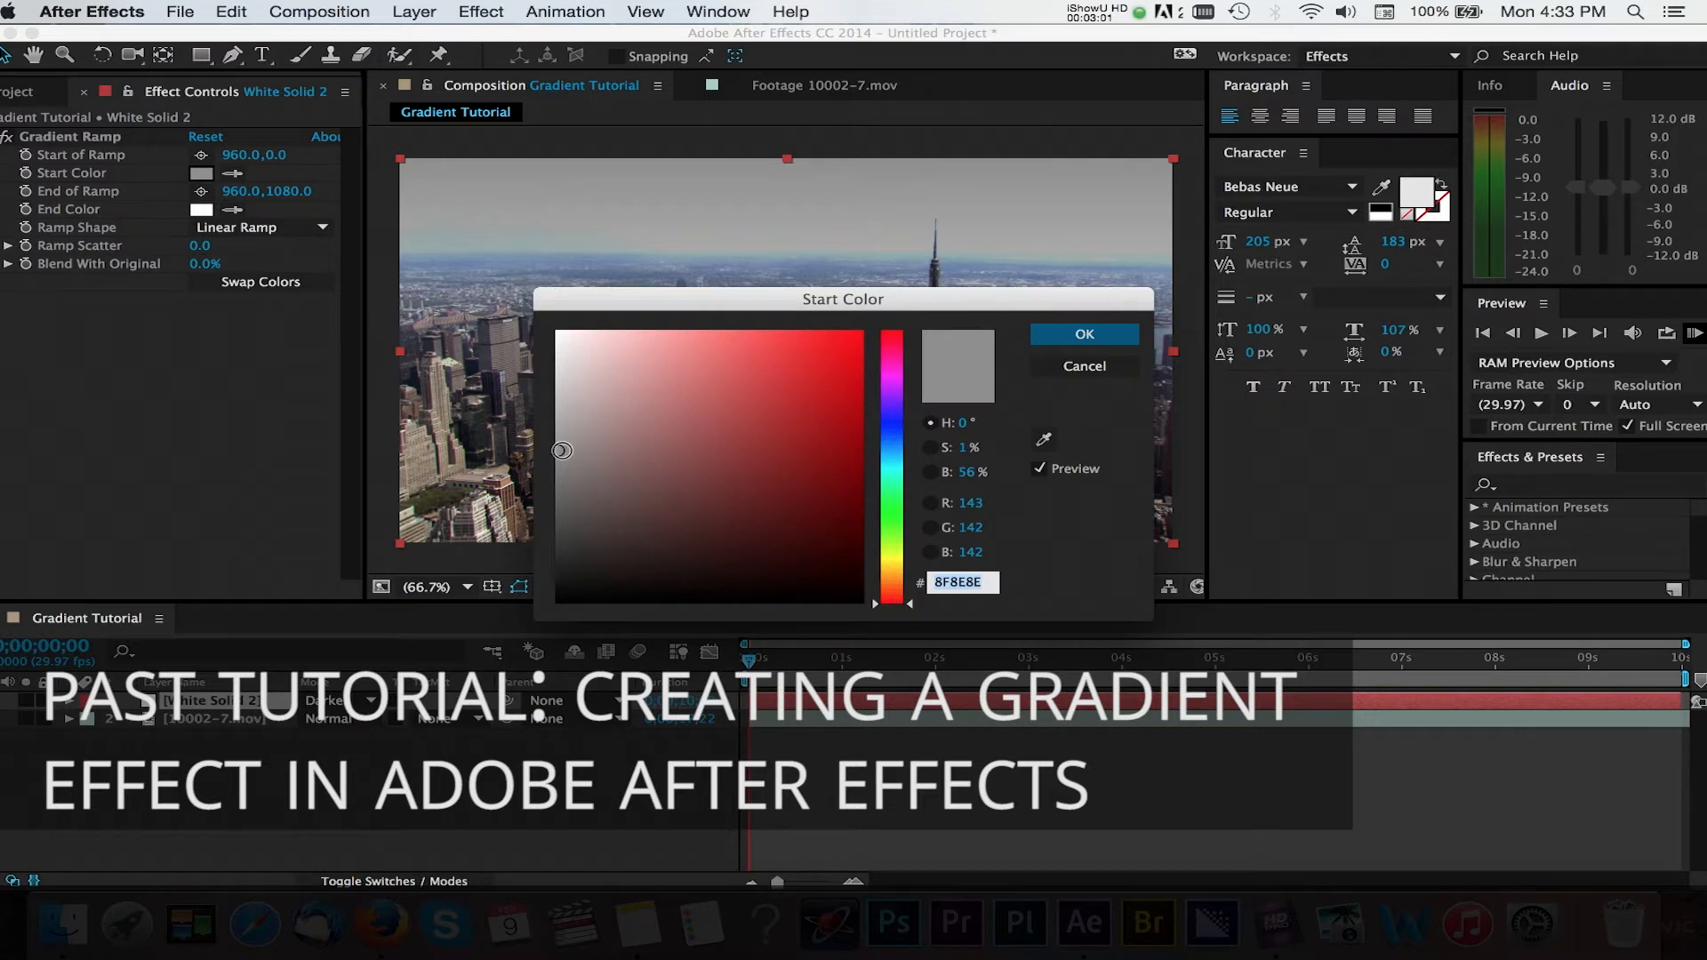
{"action": "left_click", "coordinate": [754, 395]}
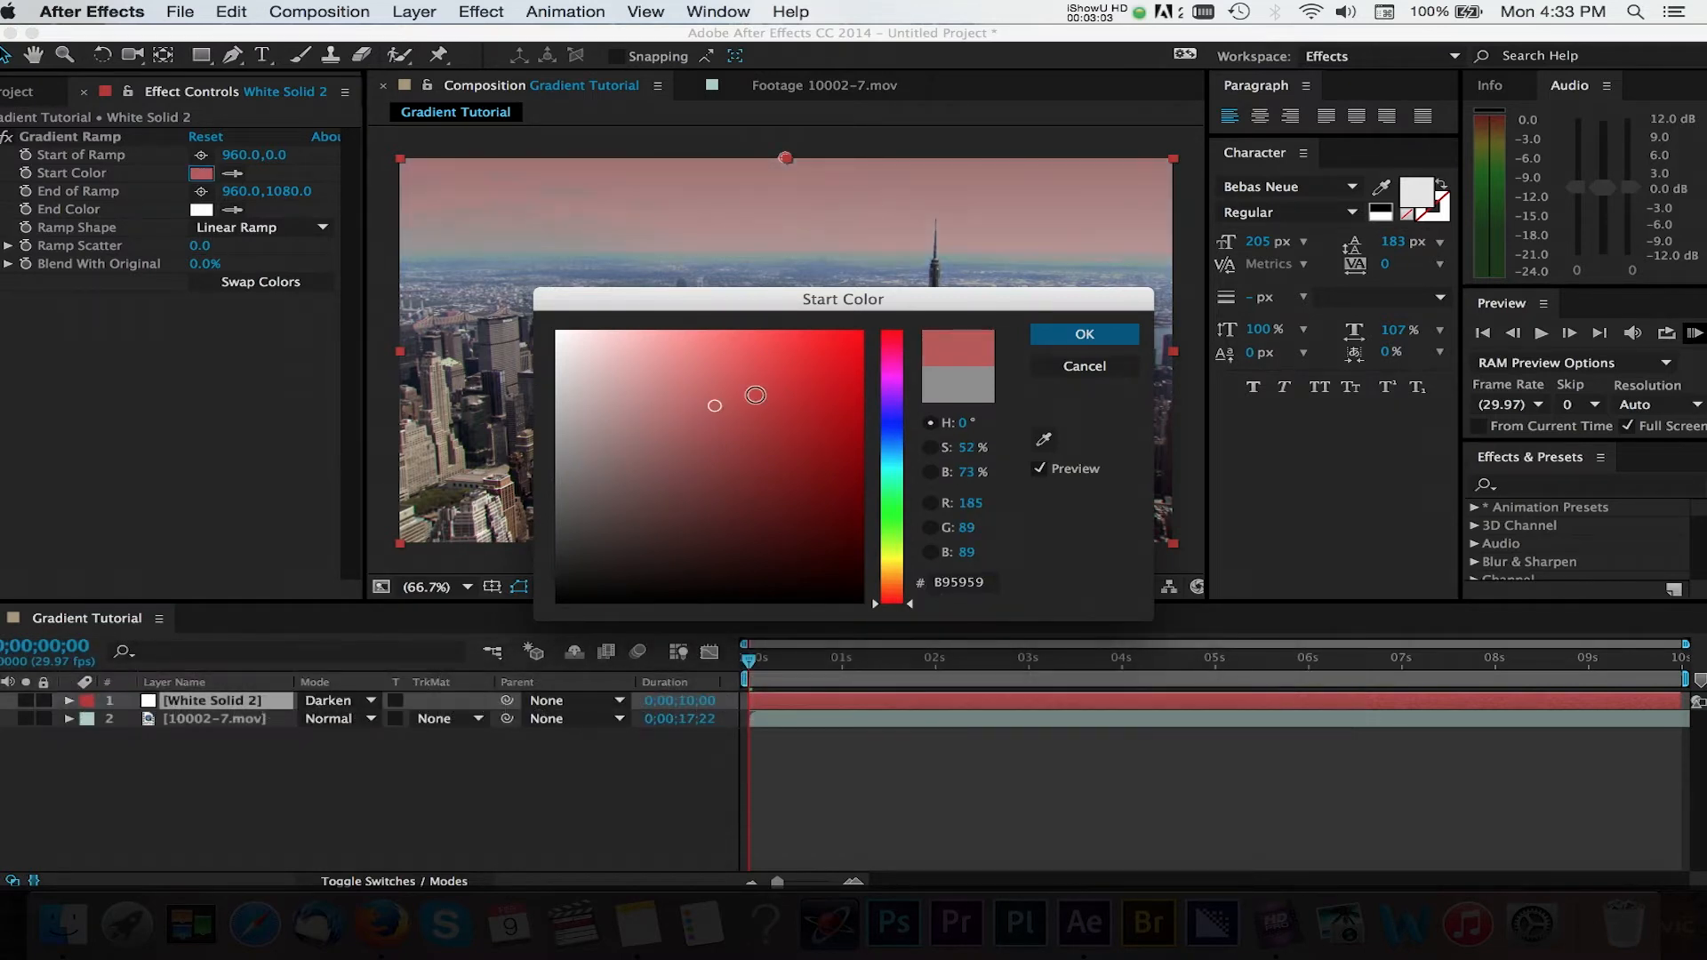
{"action": "left_click", "coordinate": [868, 338]}
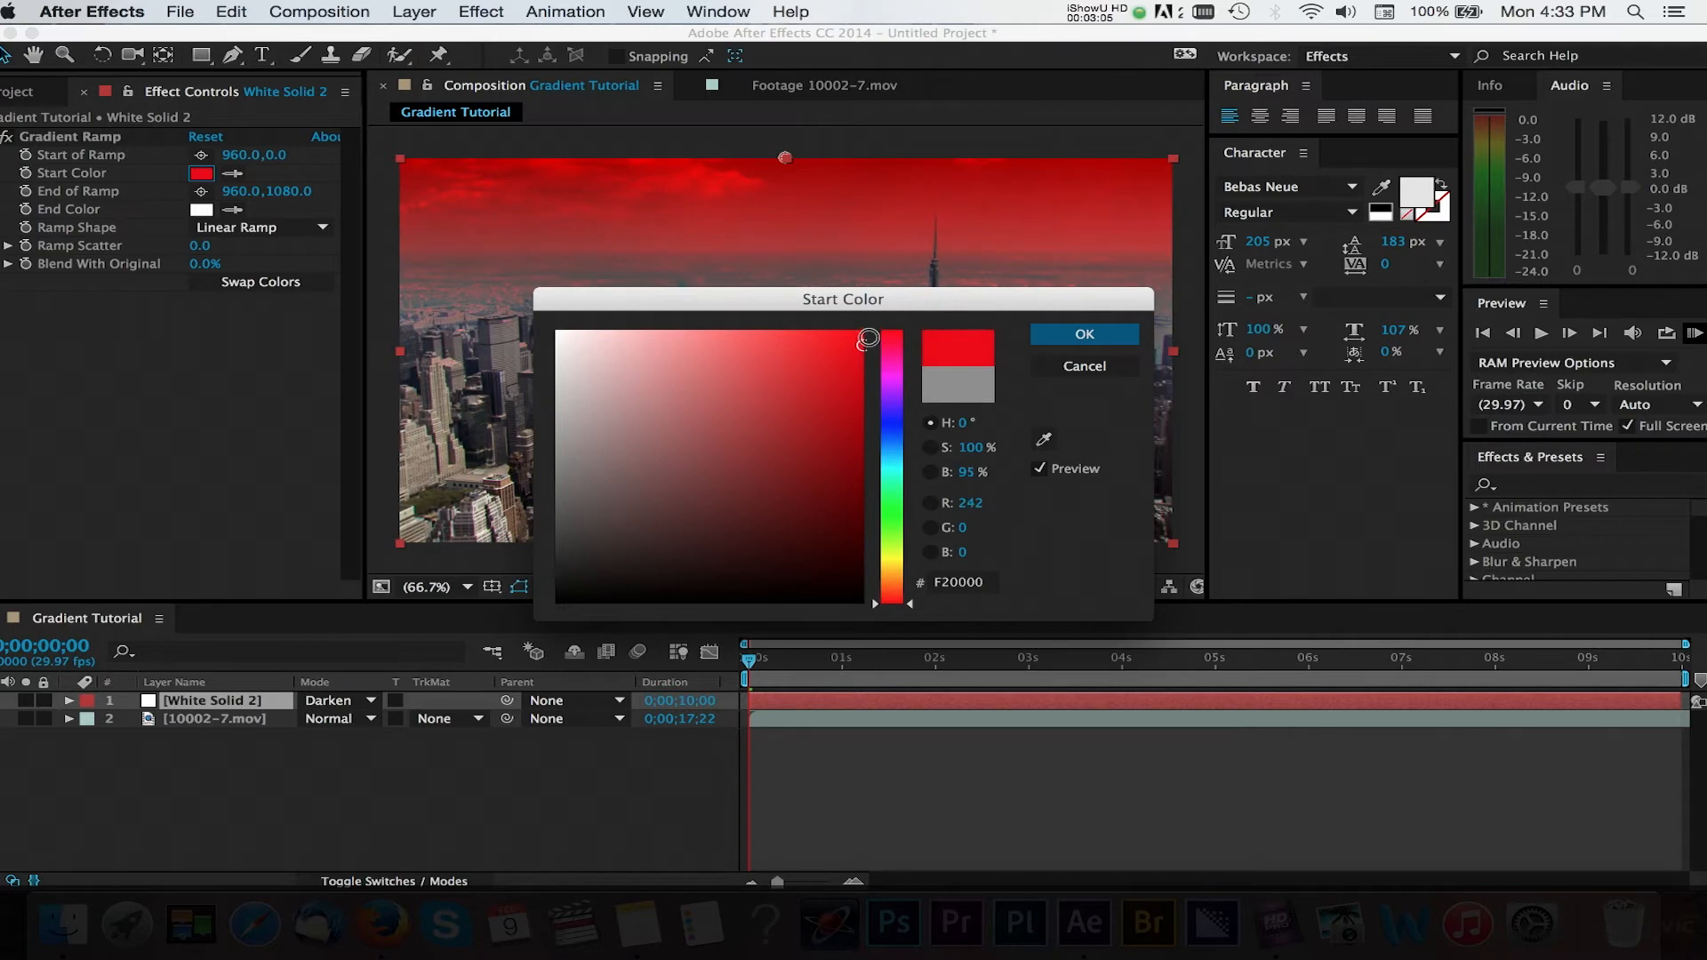
{"action": "left_click", "coordinate": [1083, 335]}
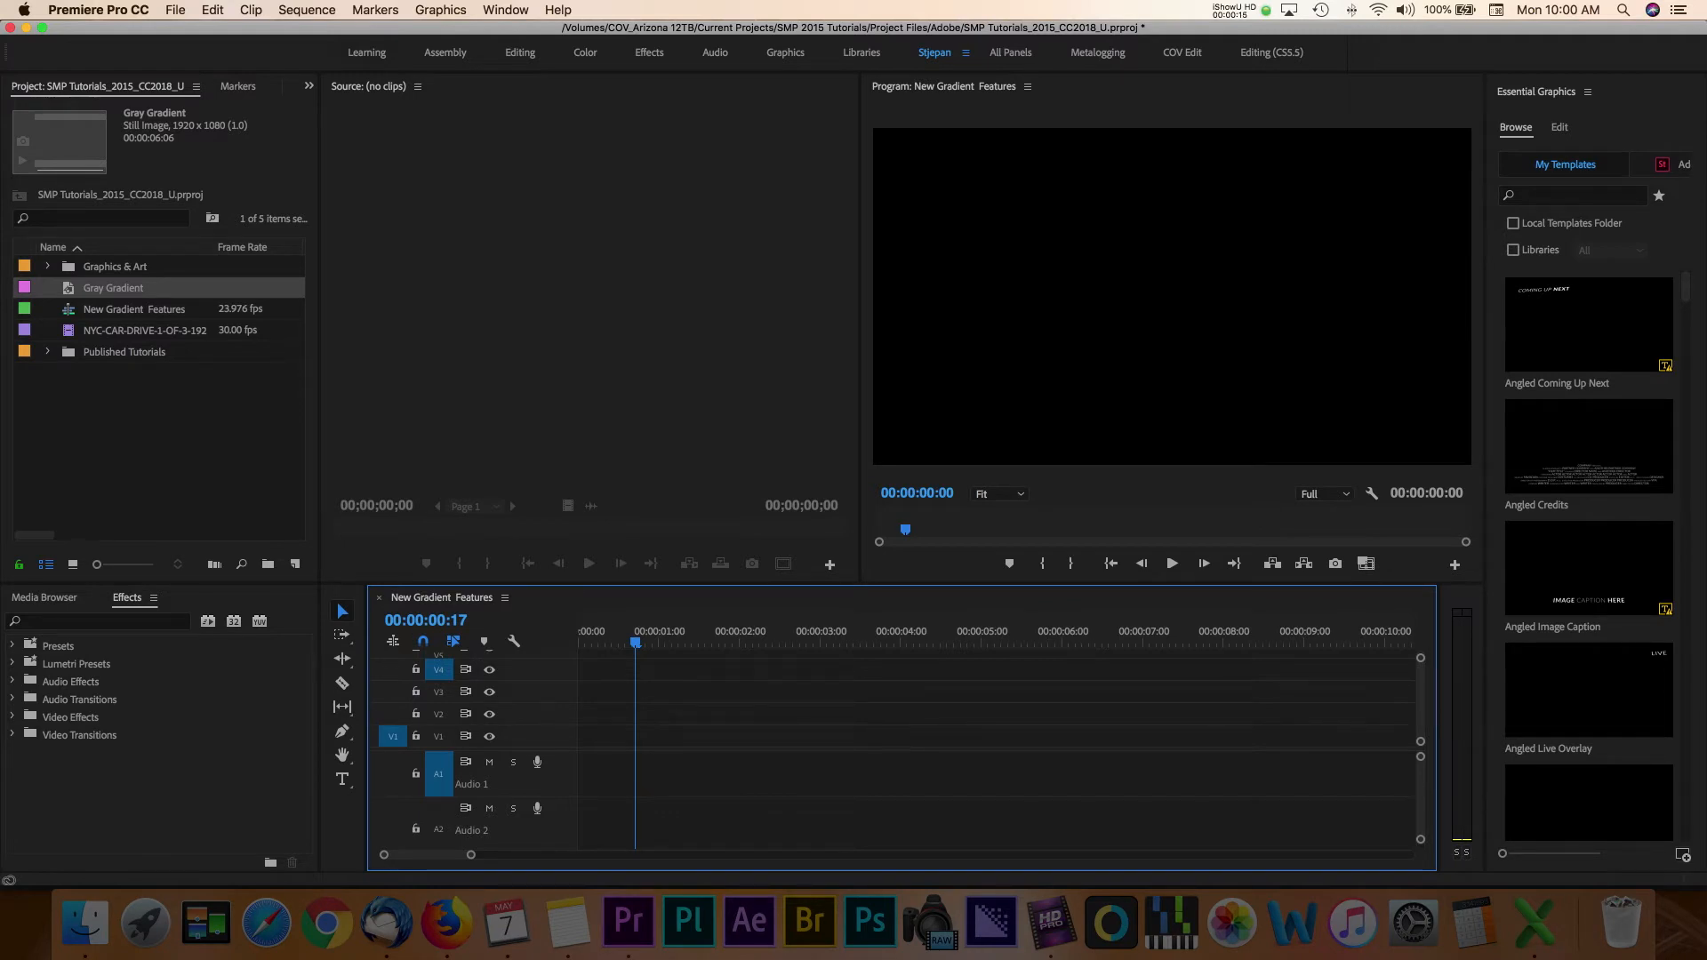
{"action": "left_click", "coordinate": [503, 11]}
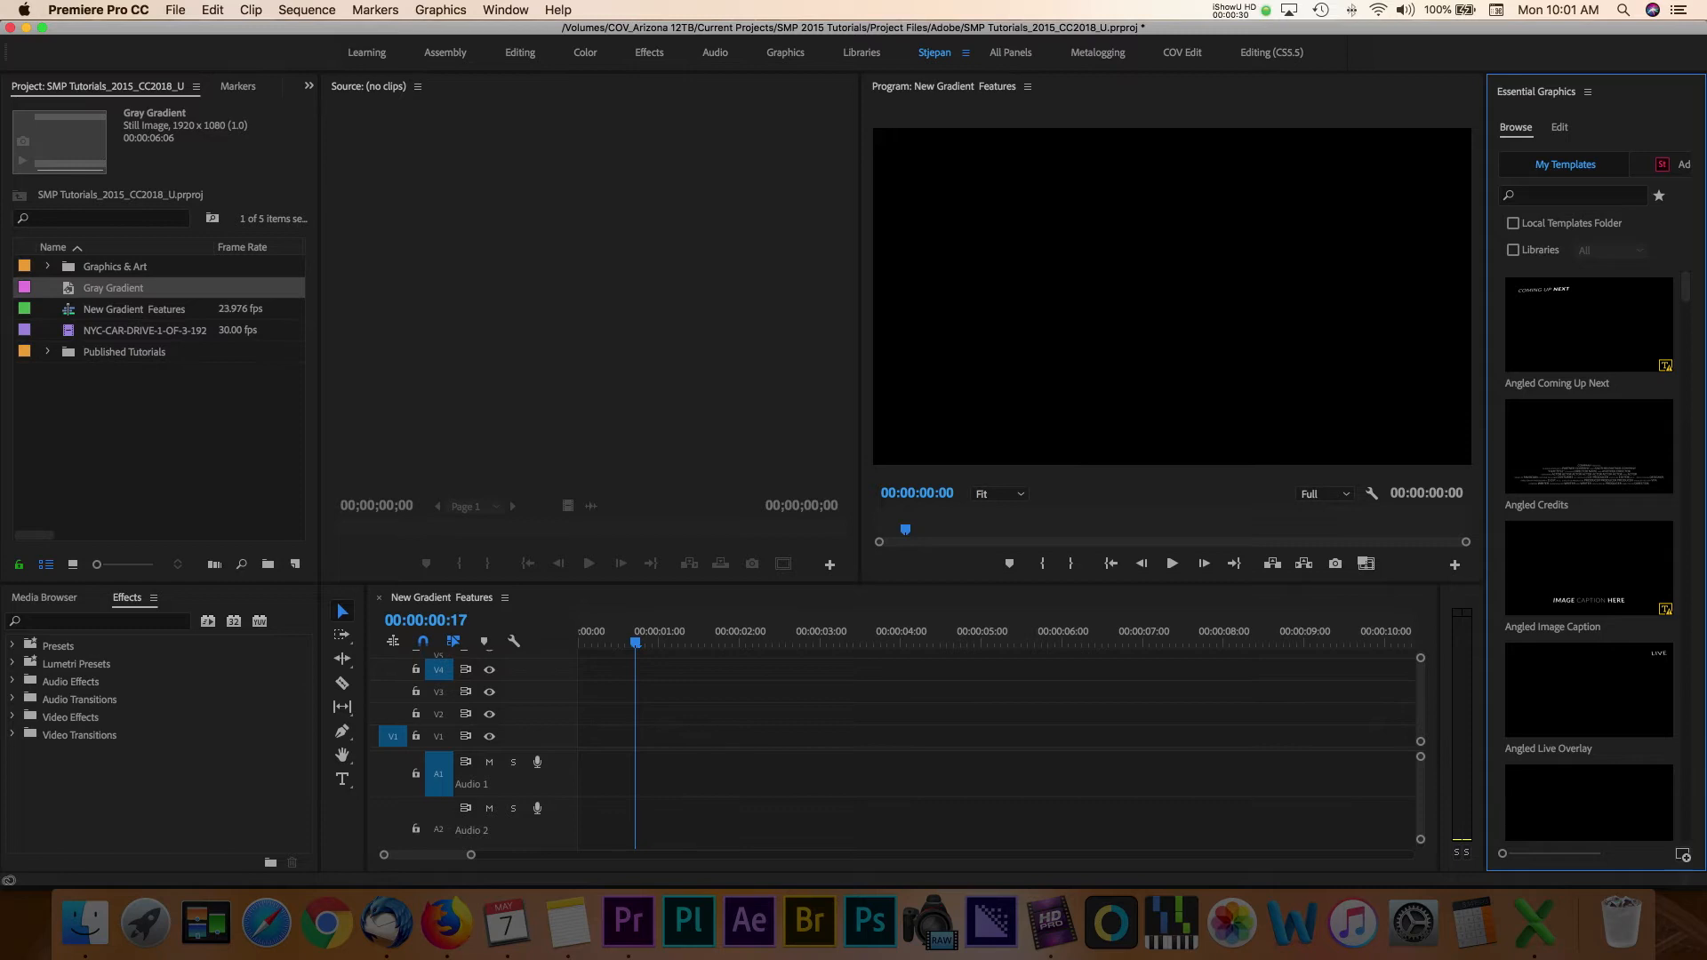
Add a new rectangle shape layer via Graphics > New Layer > Rectangle
{"action": "left_click", "coordinate": [441, 11]}
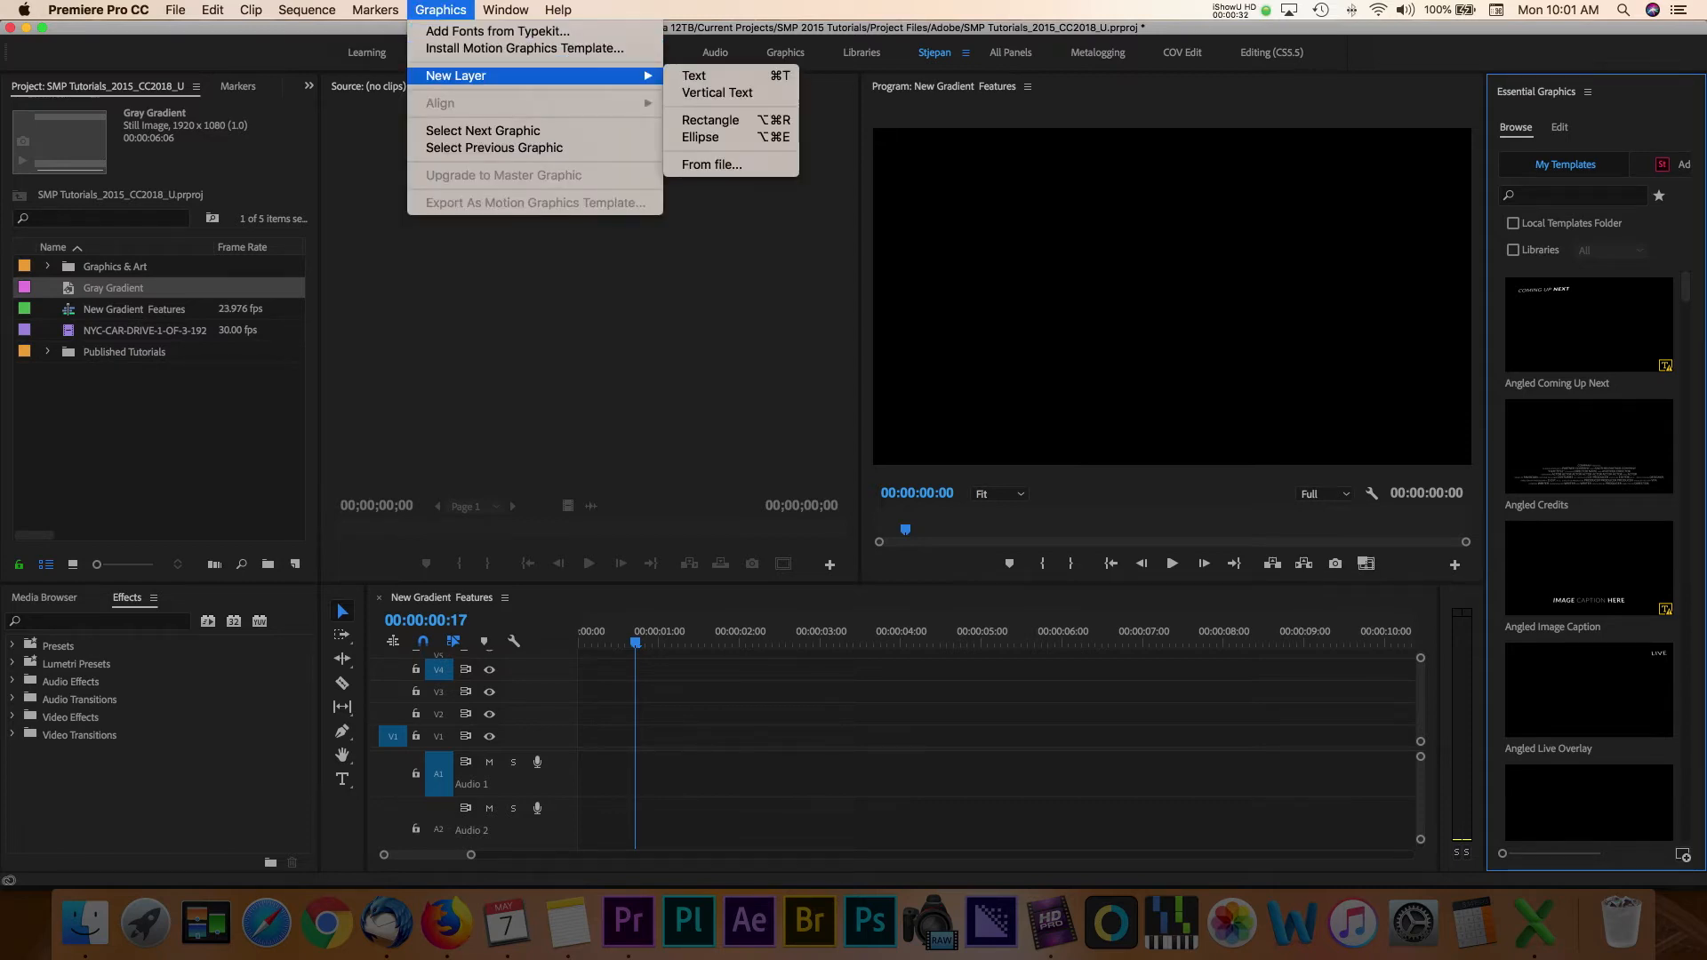
{"action": "mouse_move", "coordinate": [717, 93]}
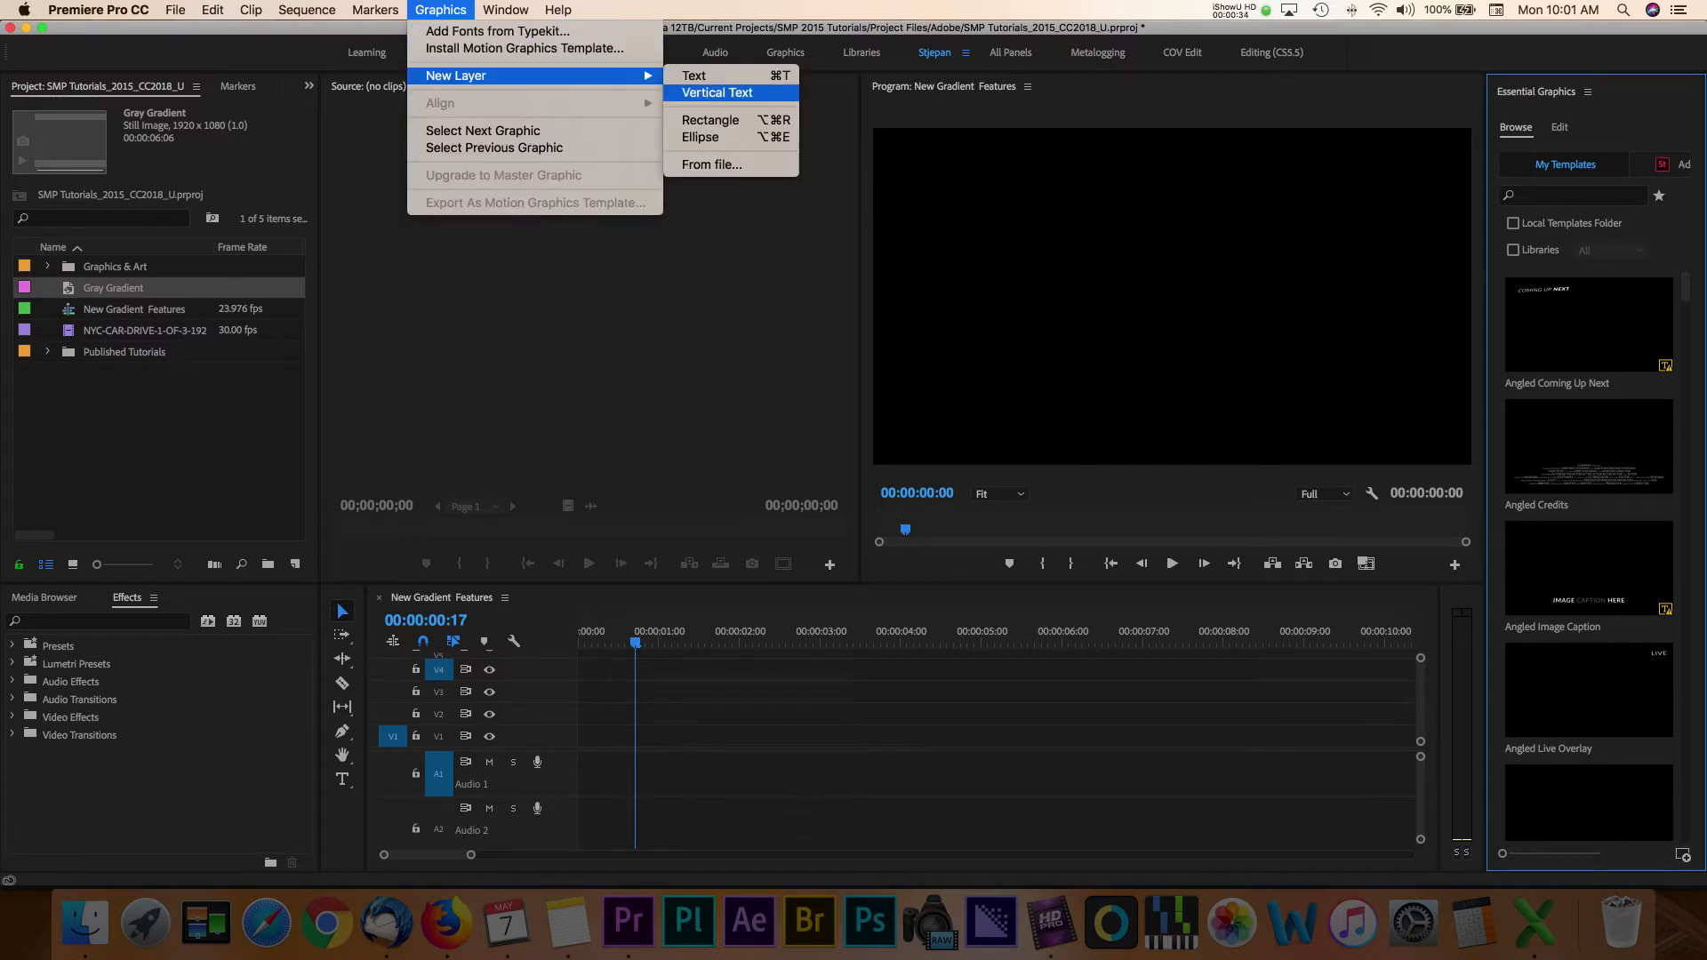
{"action": "mouse_move", "coordinate": [710, 119]}
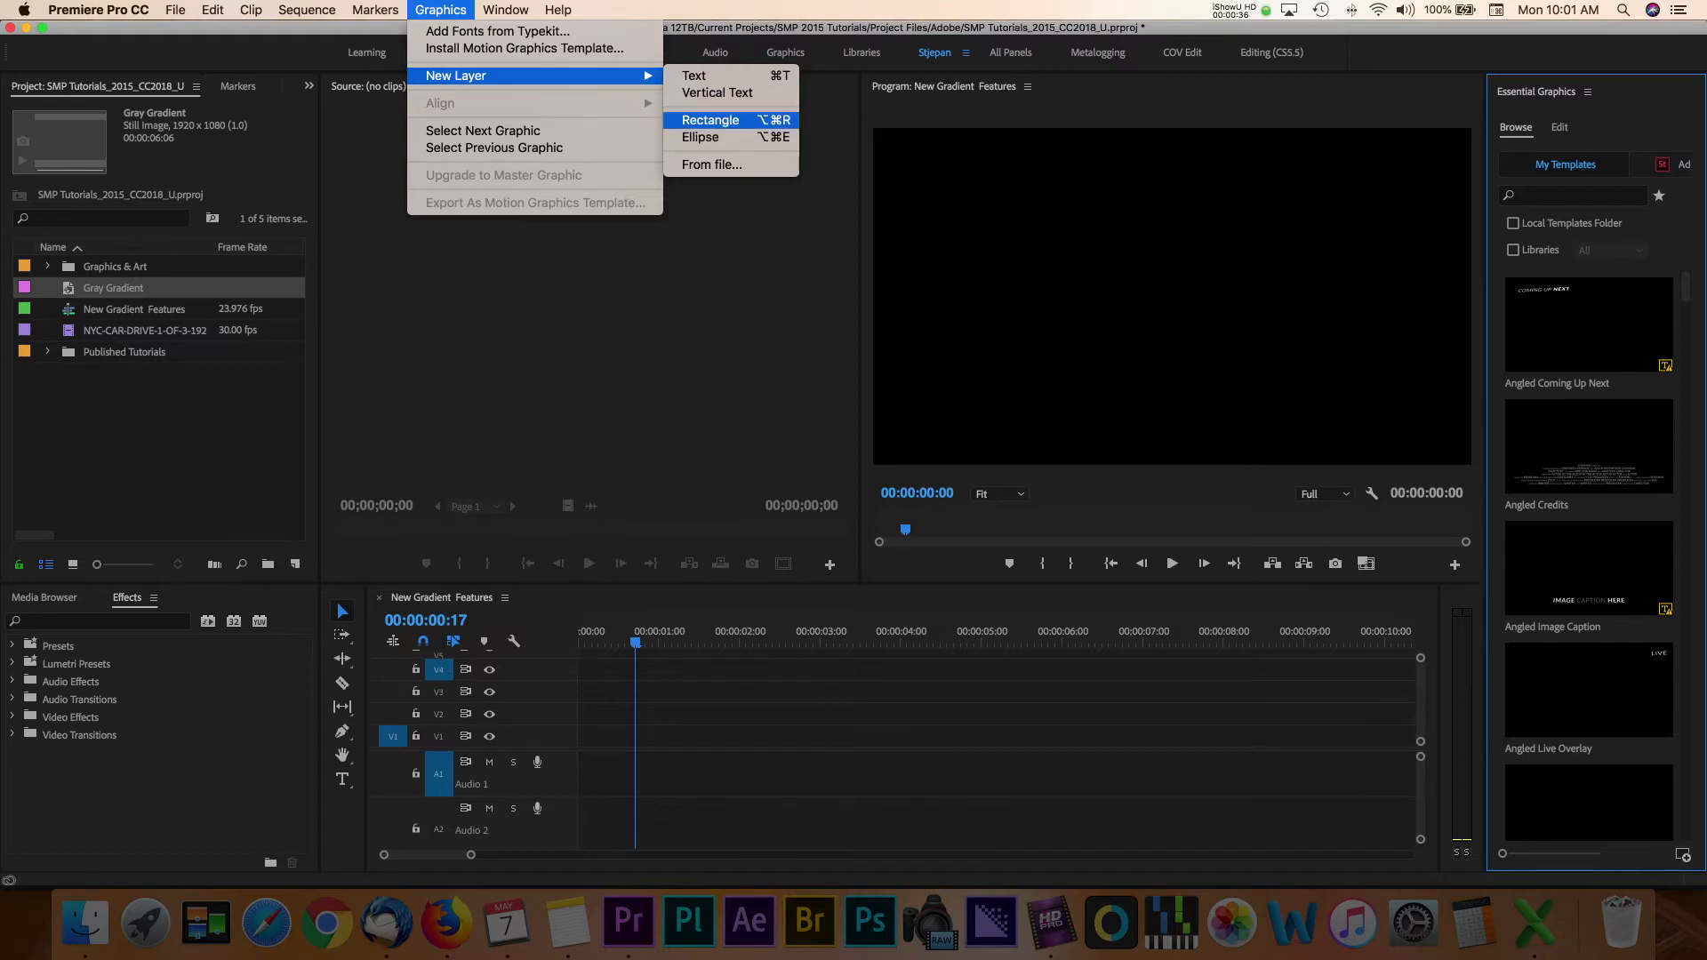
{"action": "left_click", "coordinate": [712, 119]}
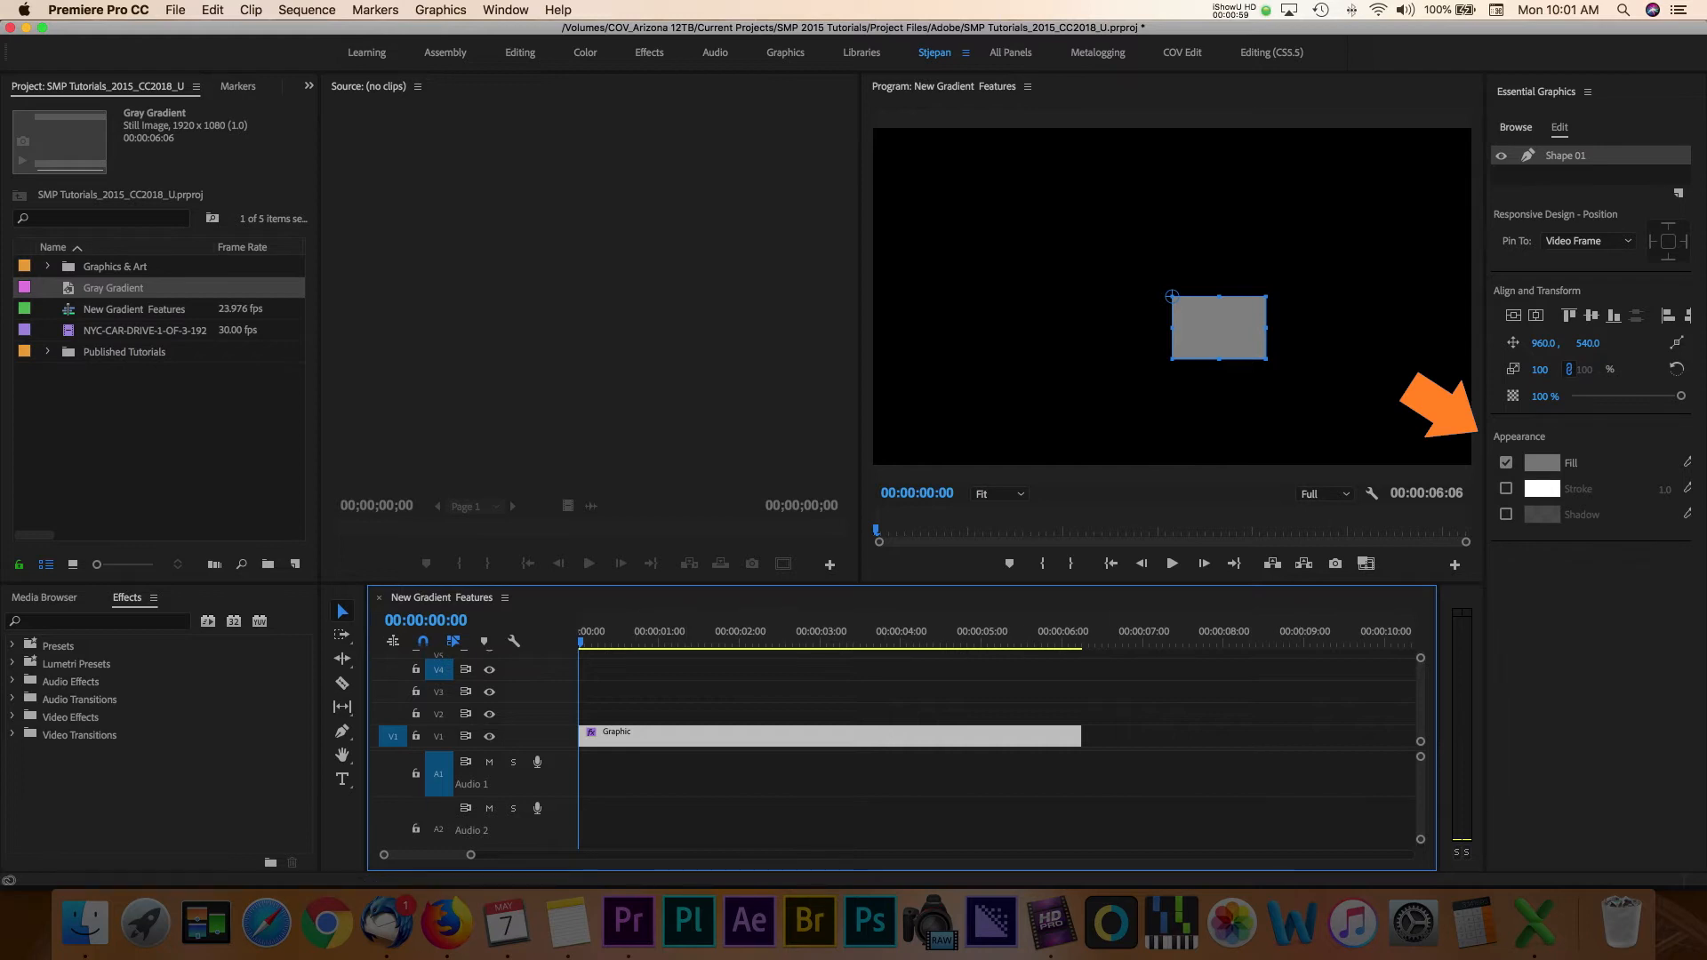
Make the rectangle's fill a radial gradient with a darker gray middle stop and confirm
{"action": "left_click", "coordinate": [1542, 462]}
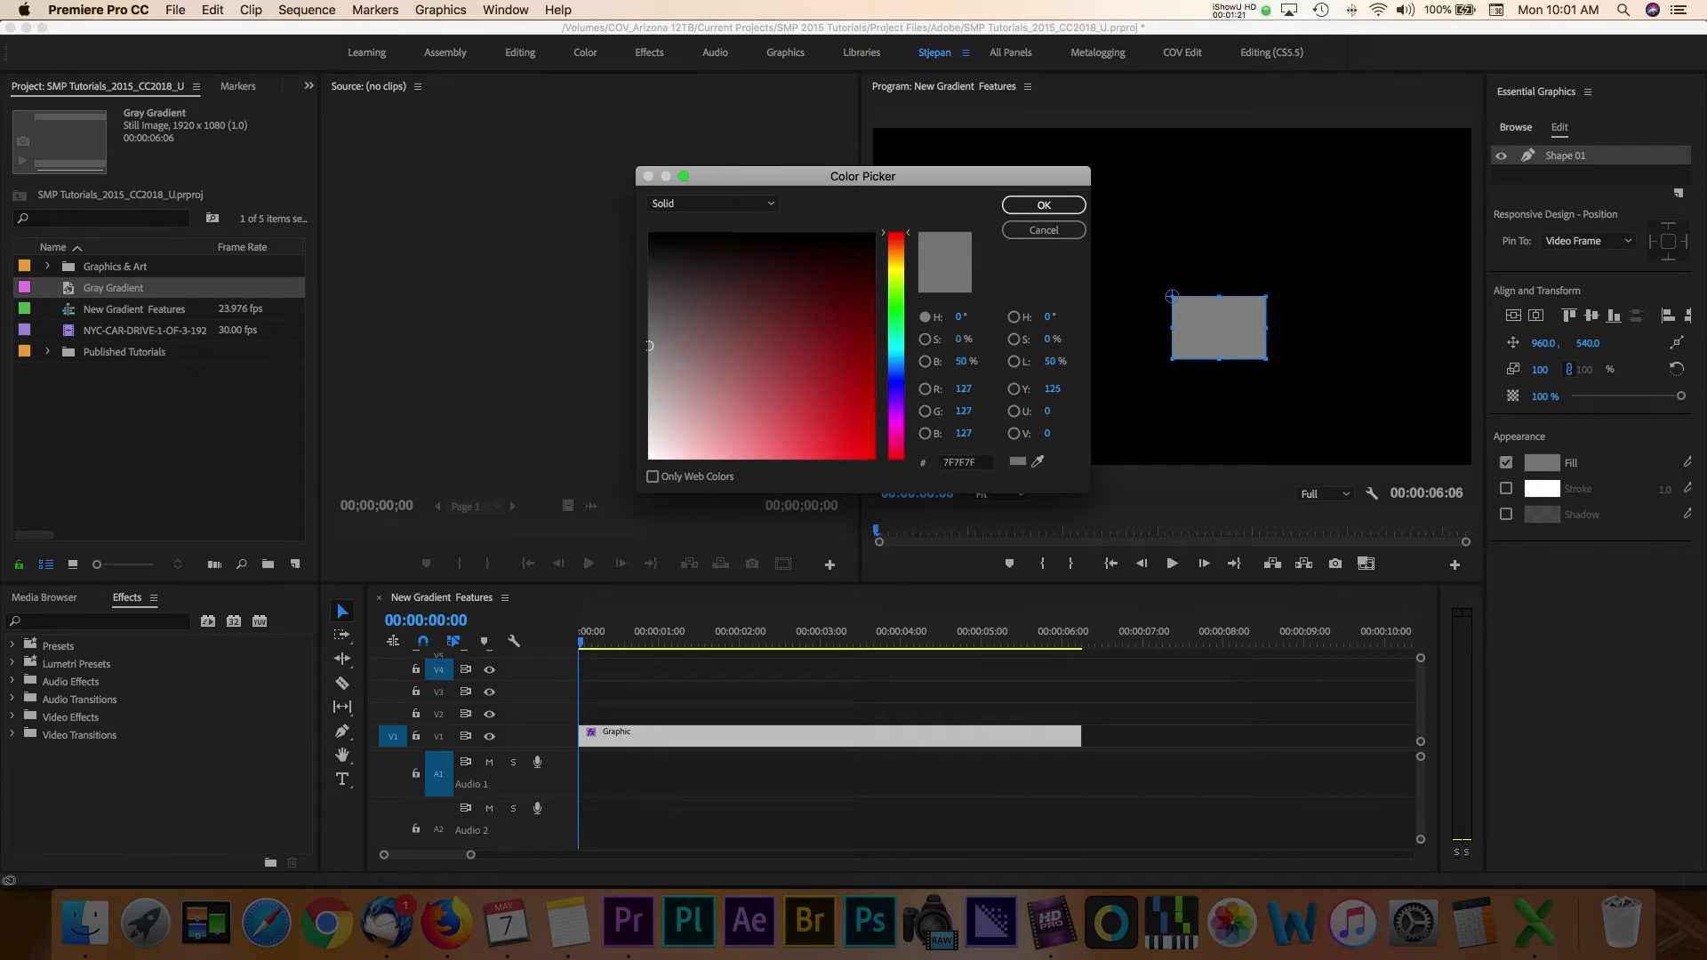
{"action": "left_click", "coordinate": [711, 203]}
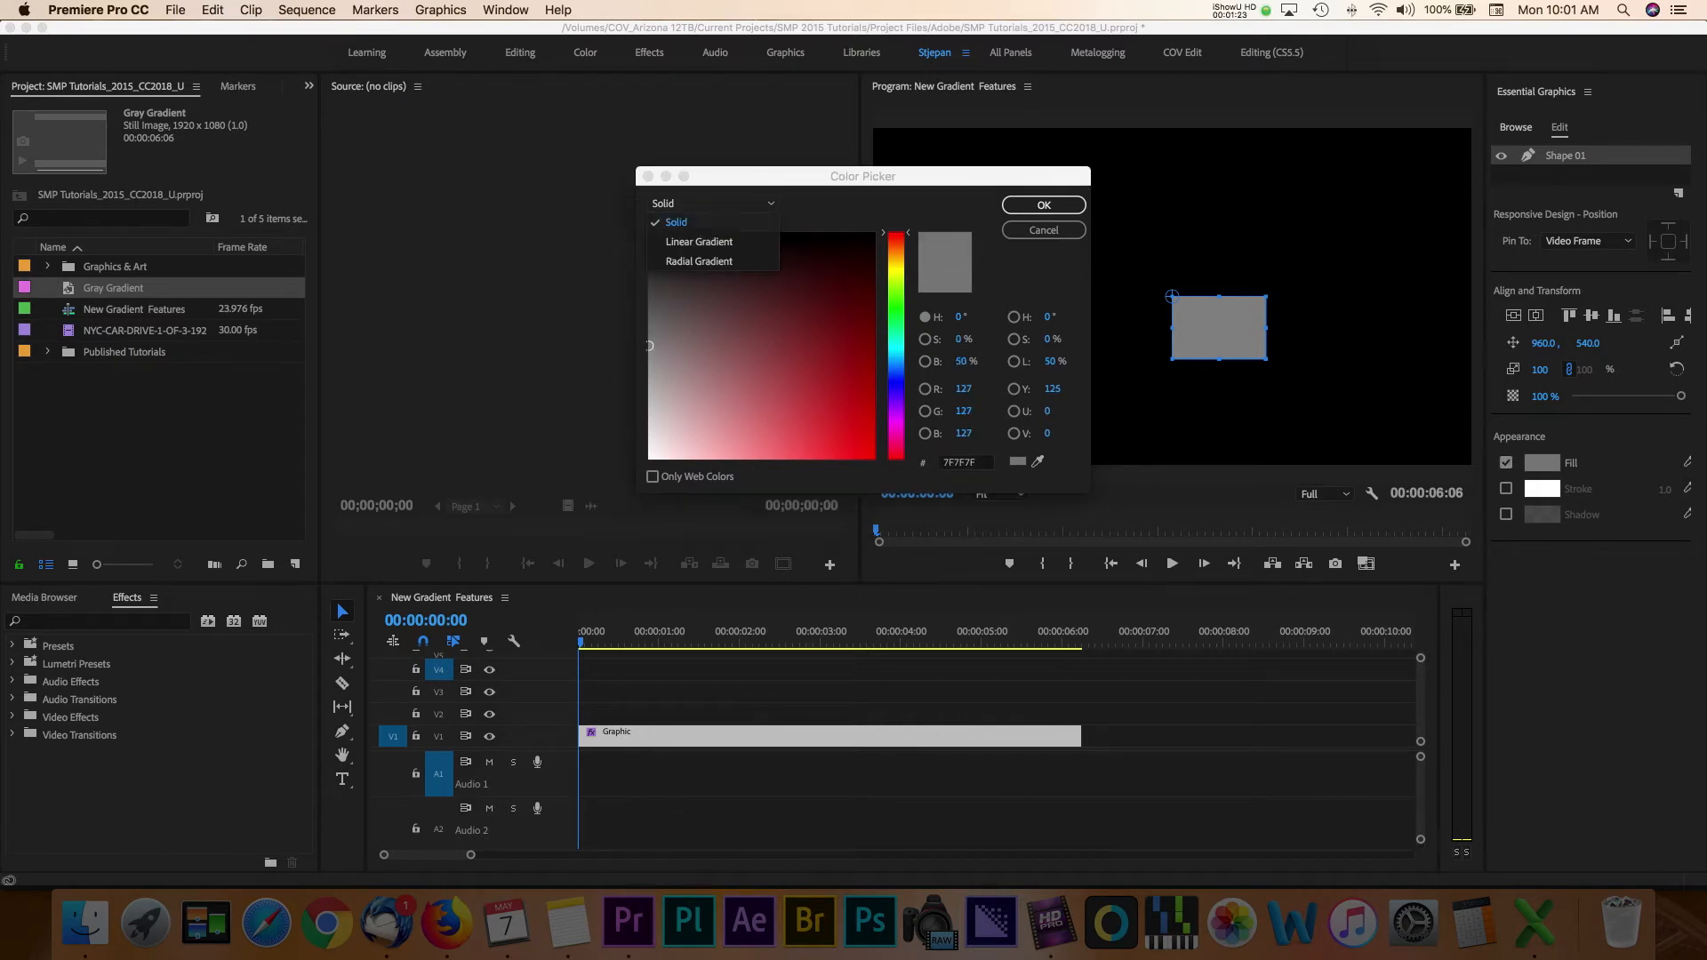
{"action": "left_click", "coordinate": [699, 262]}
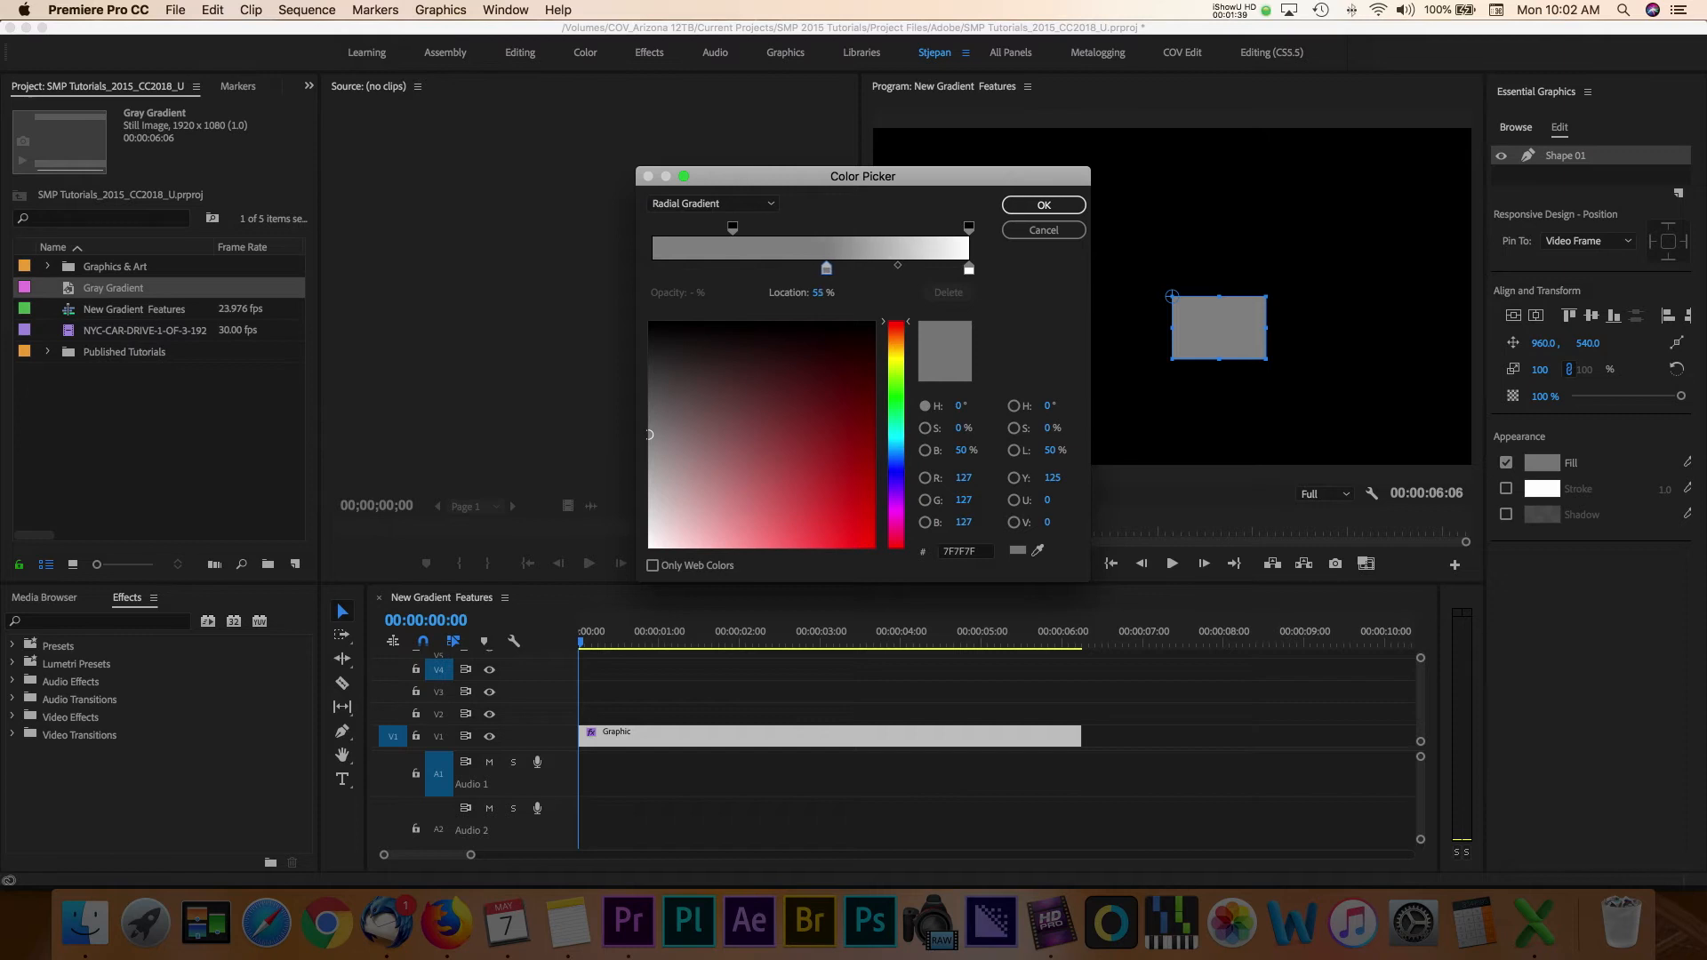
{"action": "left_click_drag", "start_coordinate": [824, 269], "coordinate": [808, 269]}
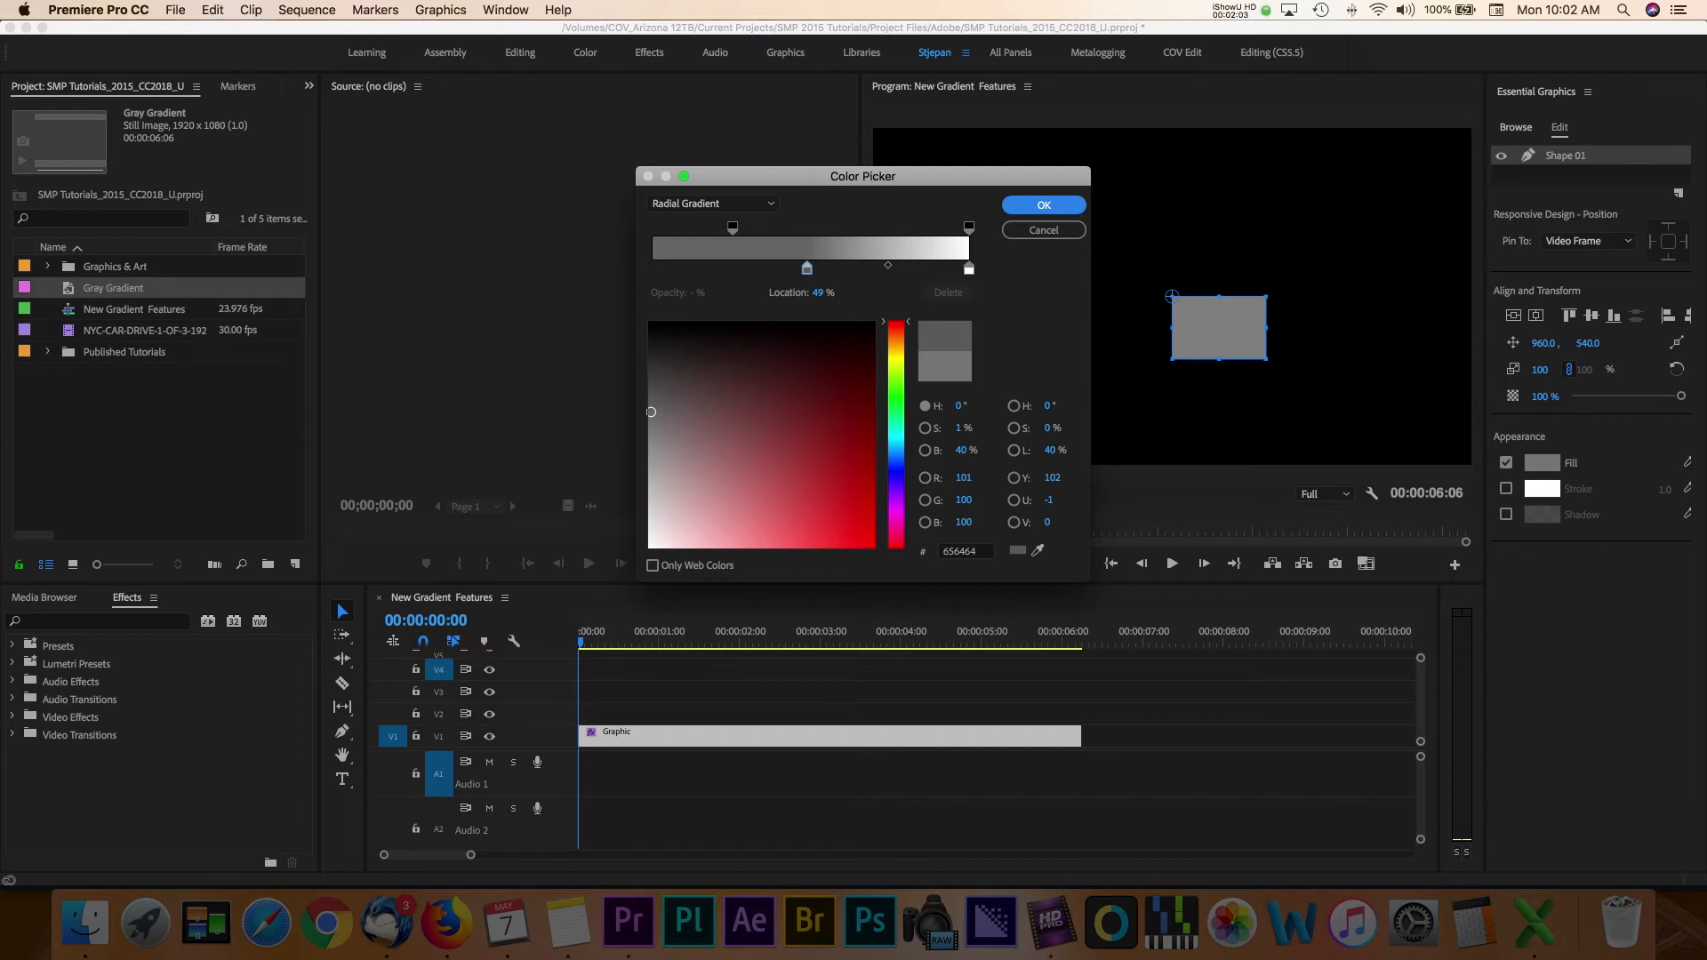
{"action": "left_click", "coordinate": [1040, 205]}
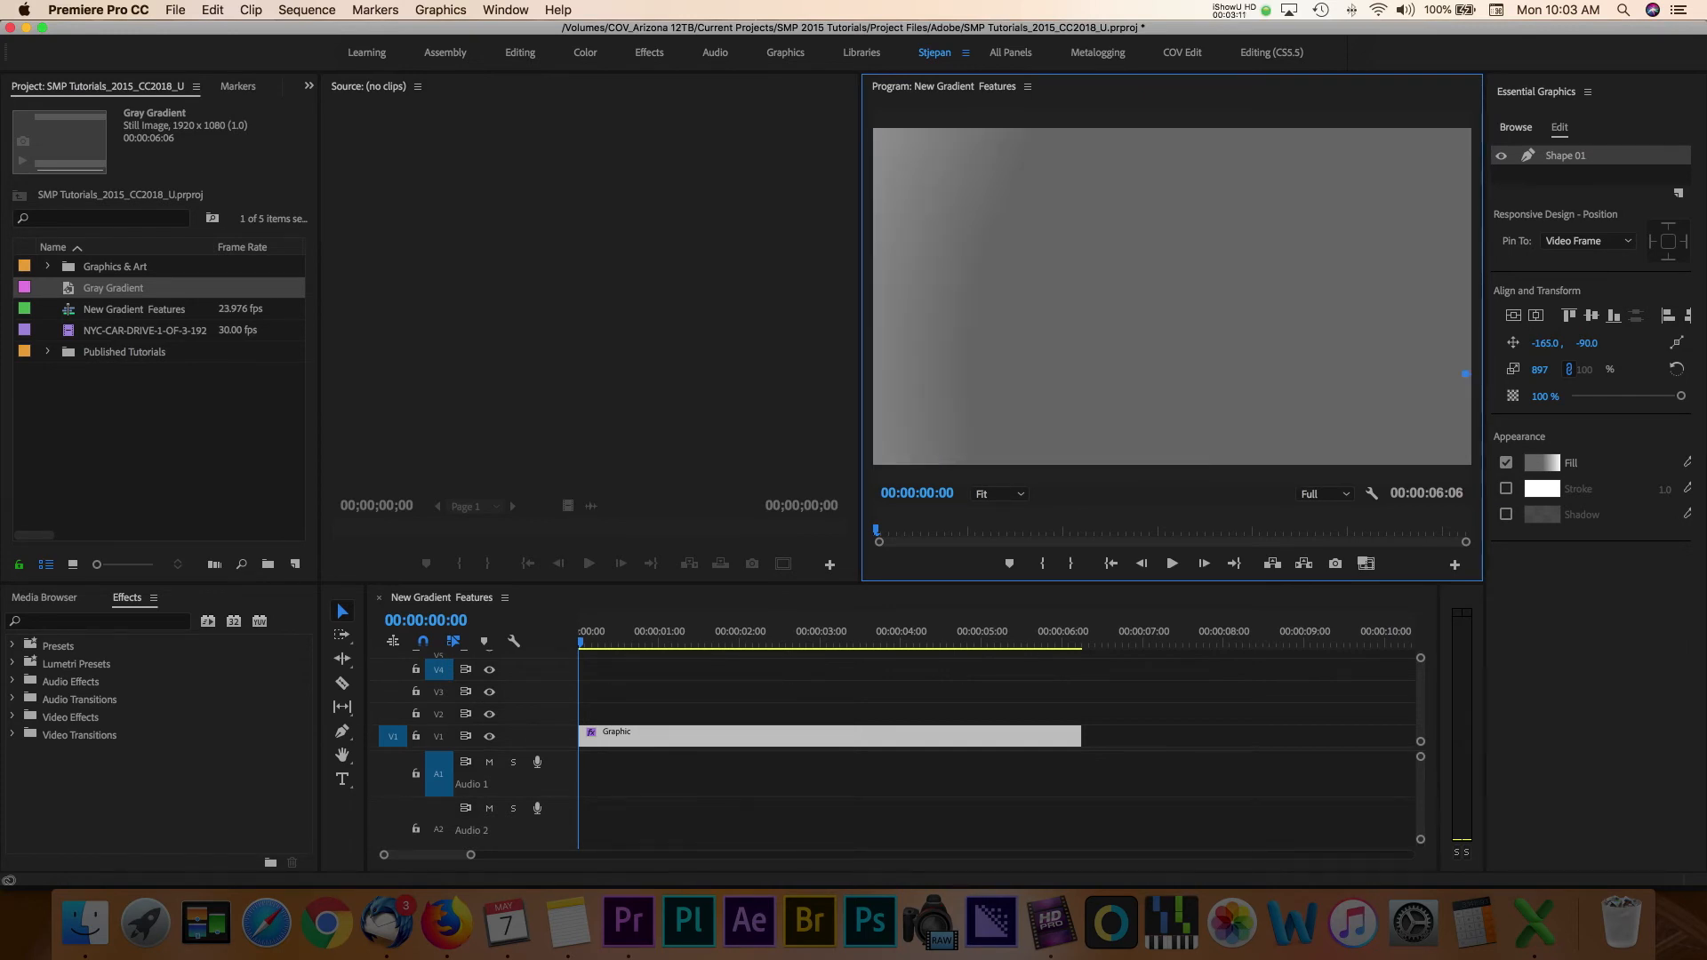
Reopen the full-frame rectangle's fill colour settings
{"action": "left_click", "coordinate": [1542, 463]}
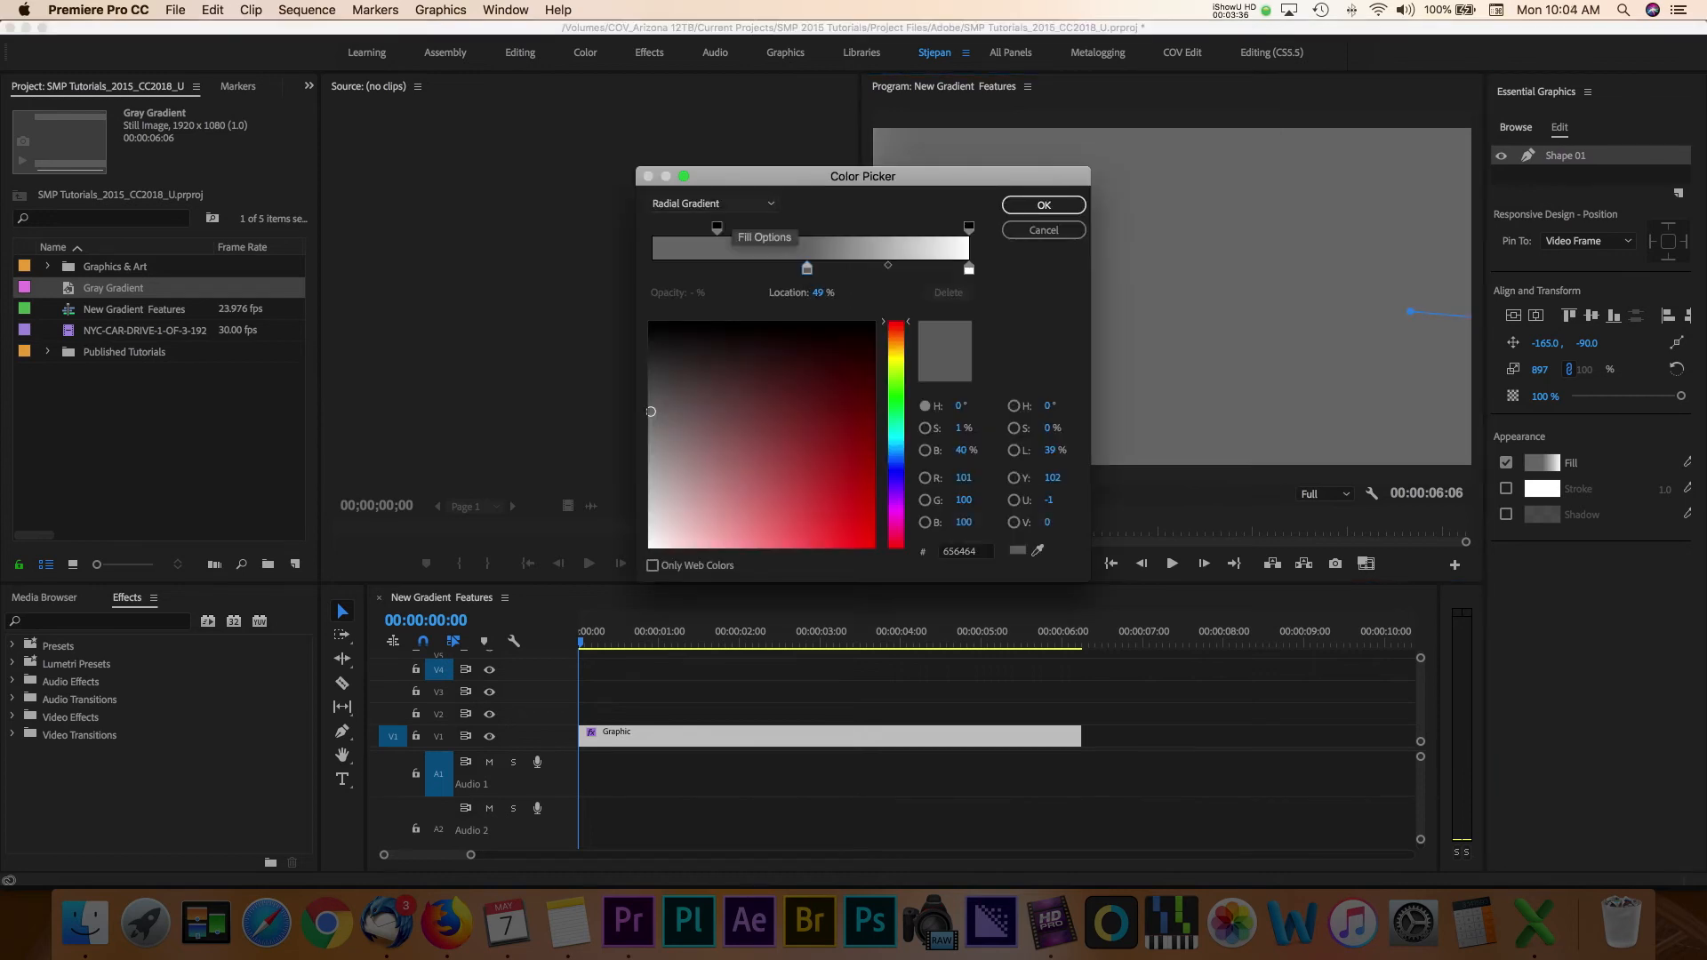
Change the fill type from Radial Gradient to Linear Gradient and confirm
{"action": "left_click", "coordinate": [713, 203]}
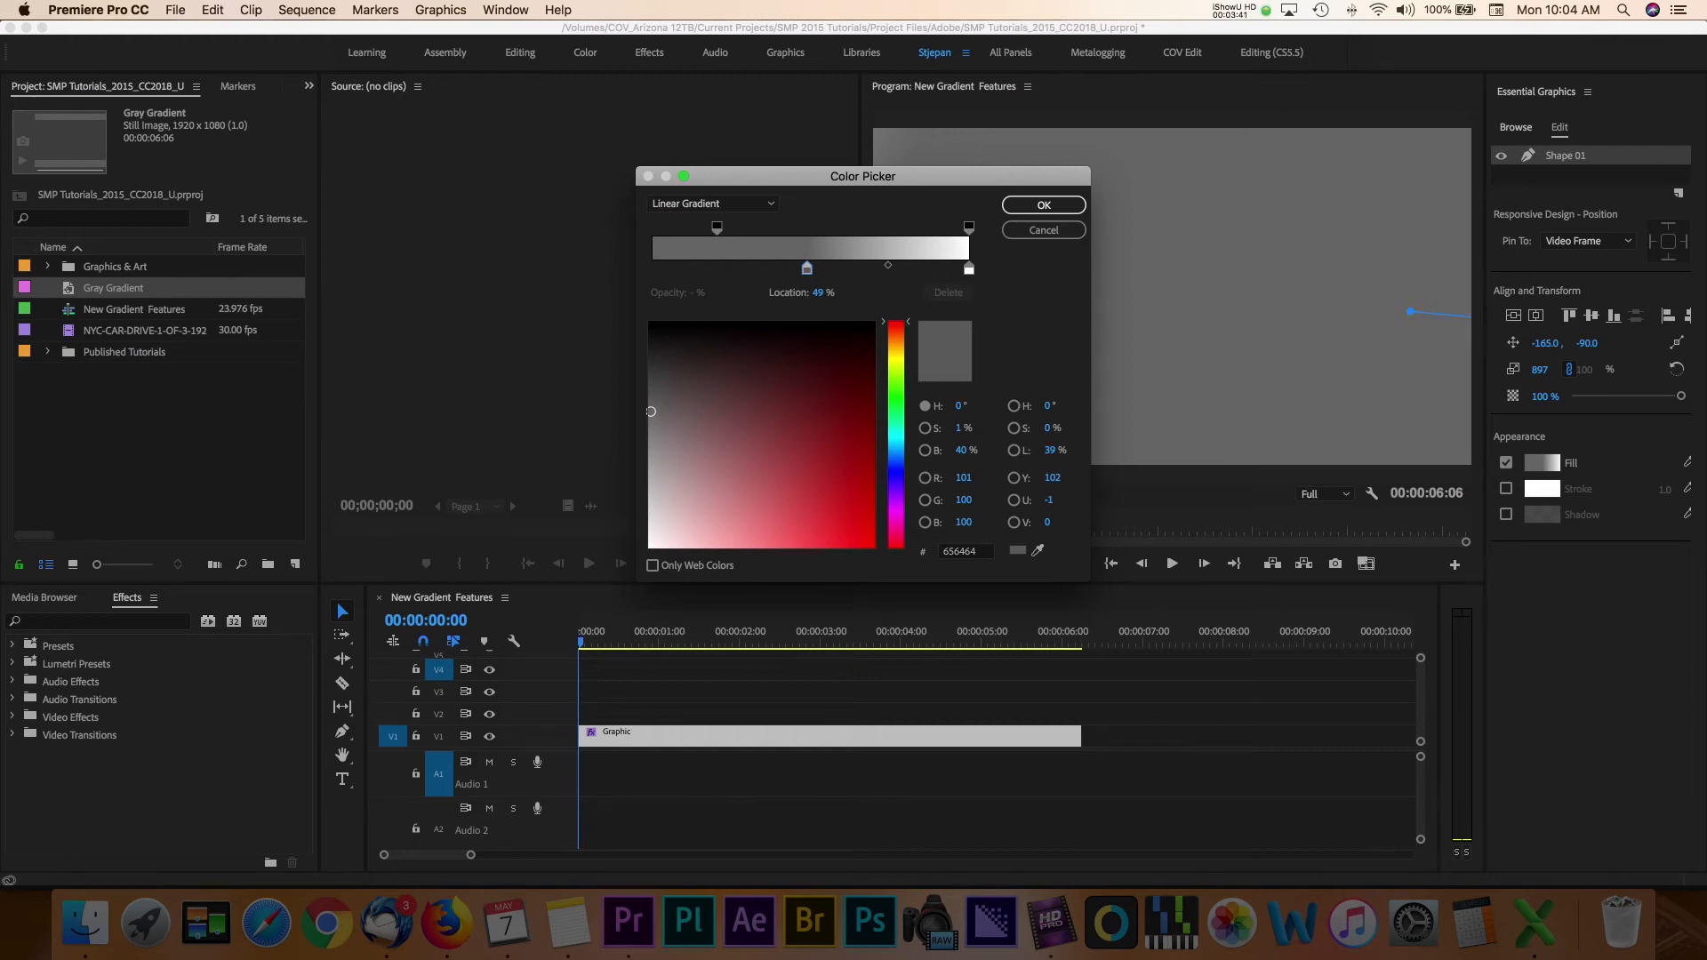
{"action": "left_click", "coordinate": [1041, 204]}
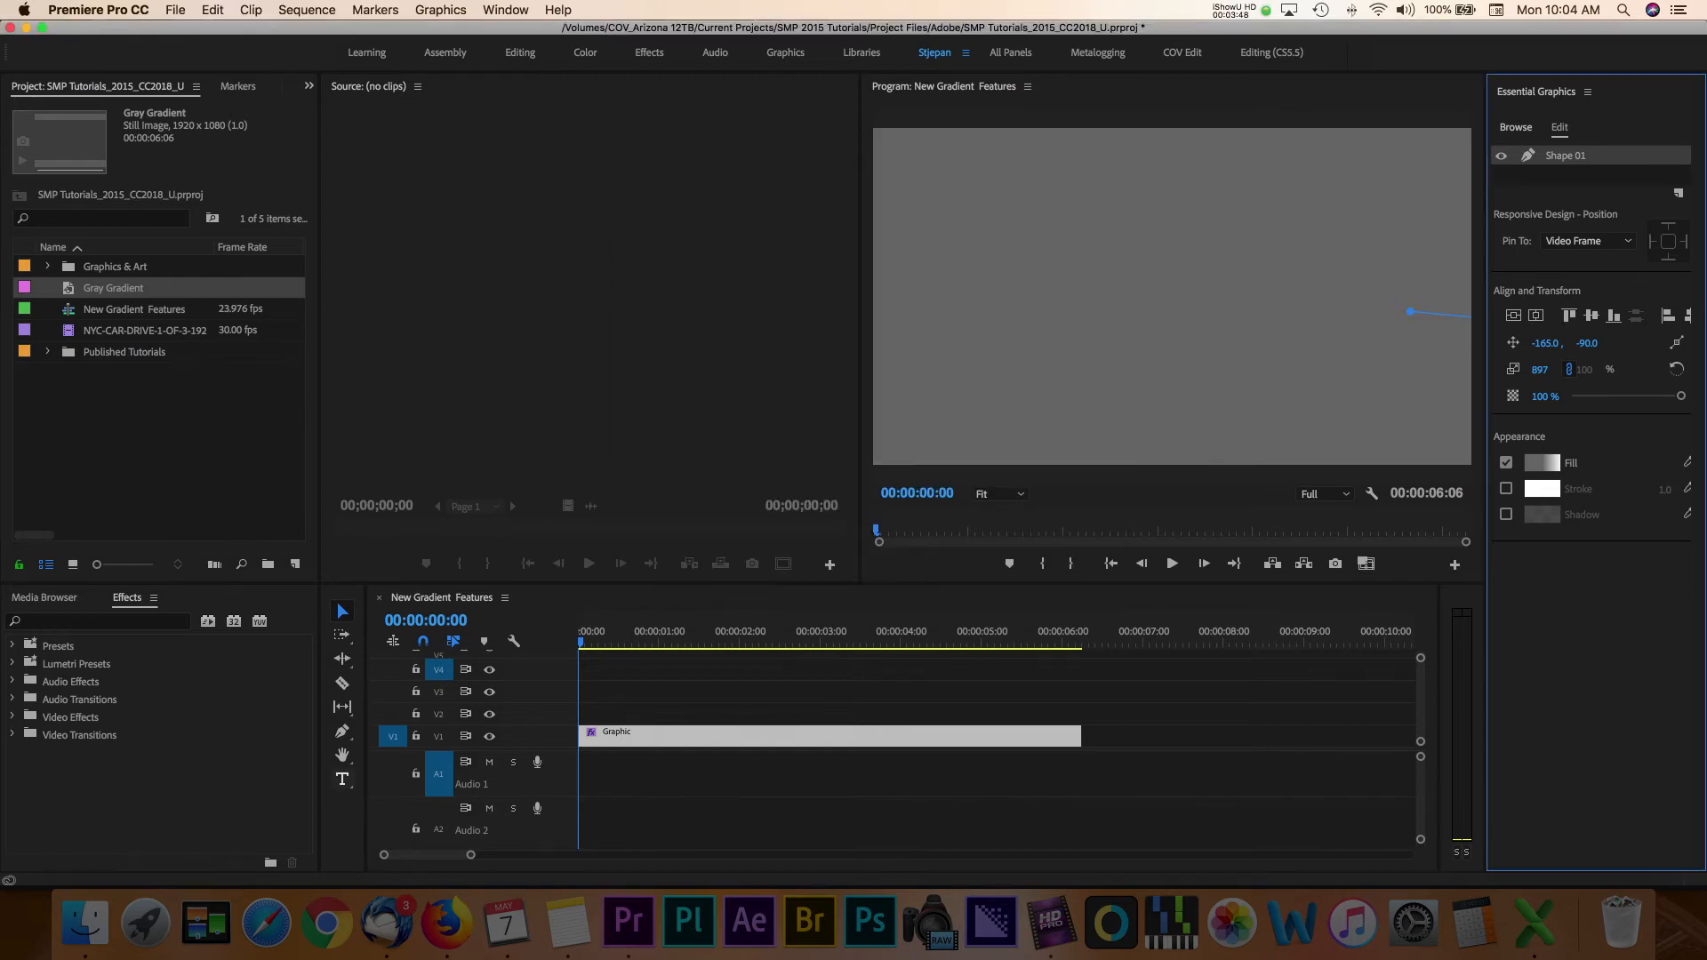
Add a title text layer reading GRADIENT with the Type tool and finish editing
{"action": "left_click", "coordinate": [342, 778]}
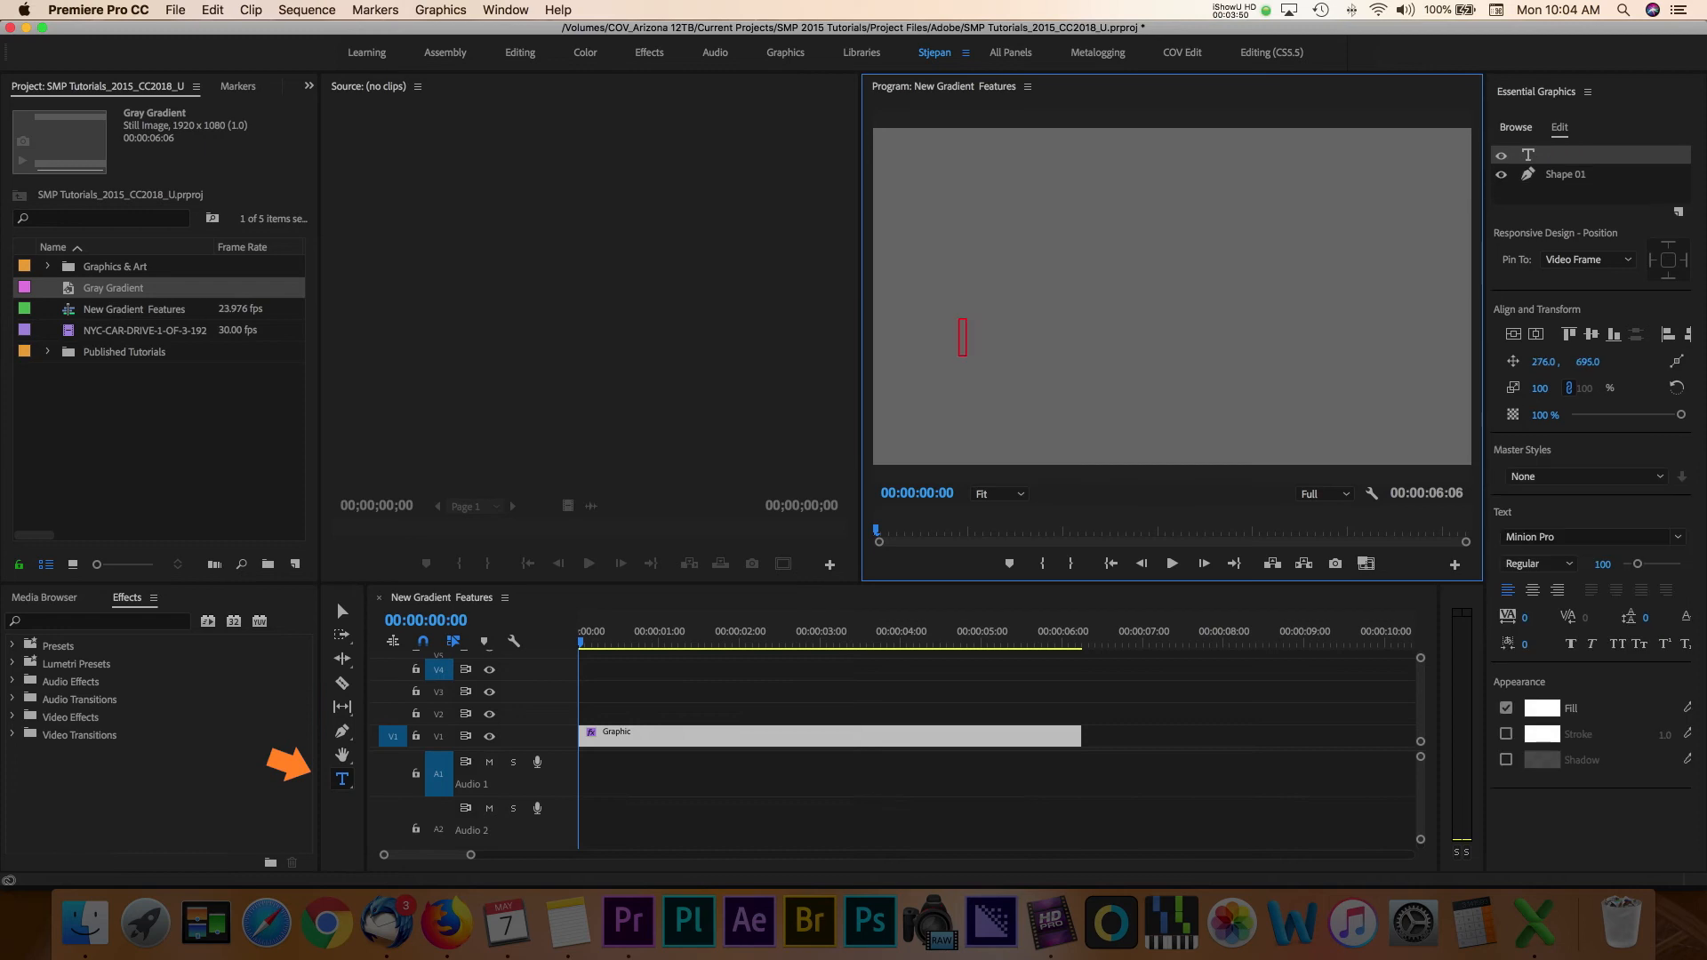
{"action": "type", "text": "gradie"}
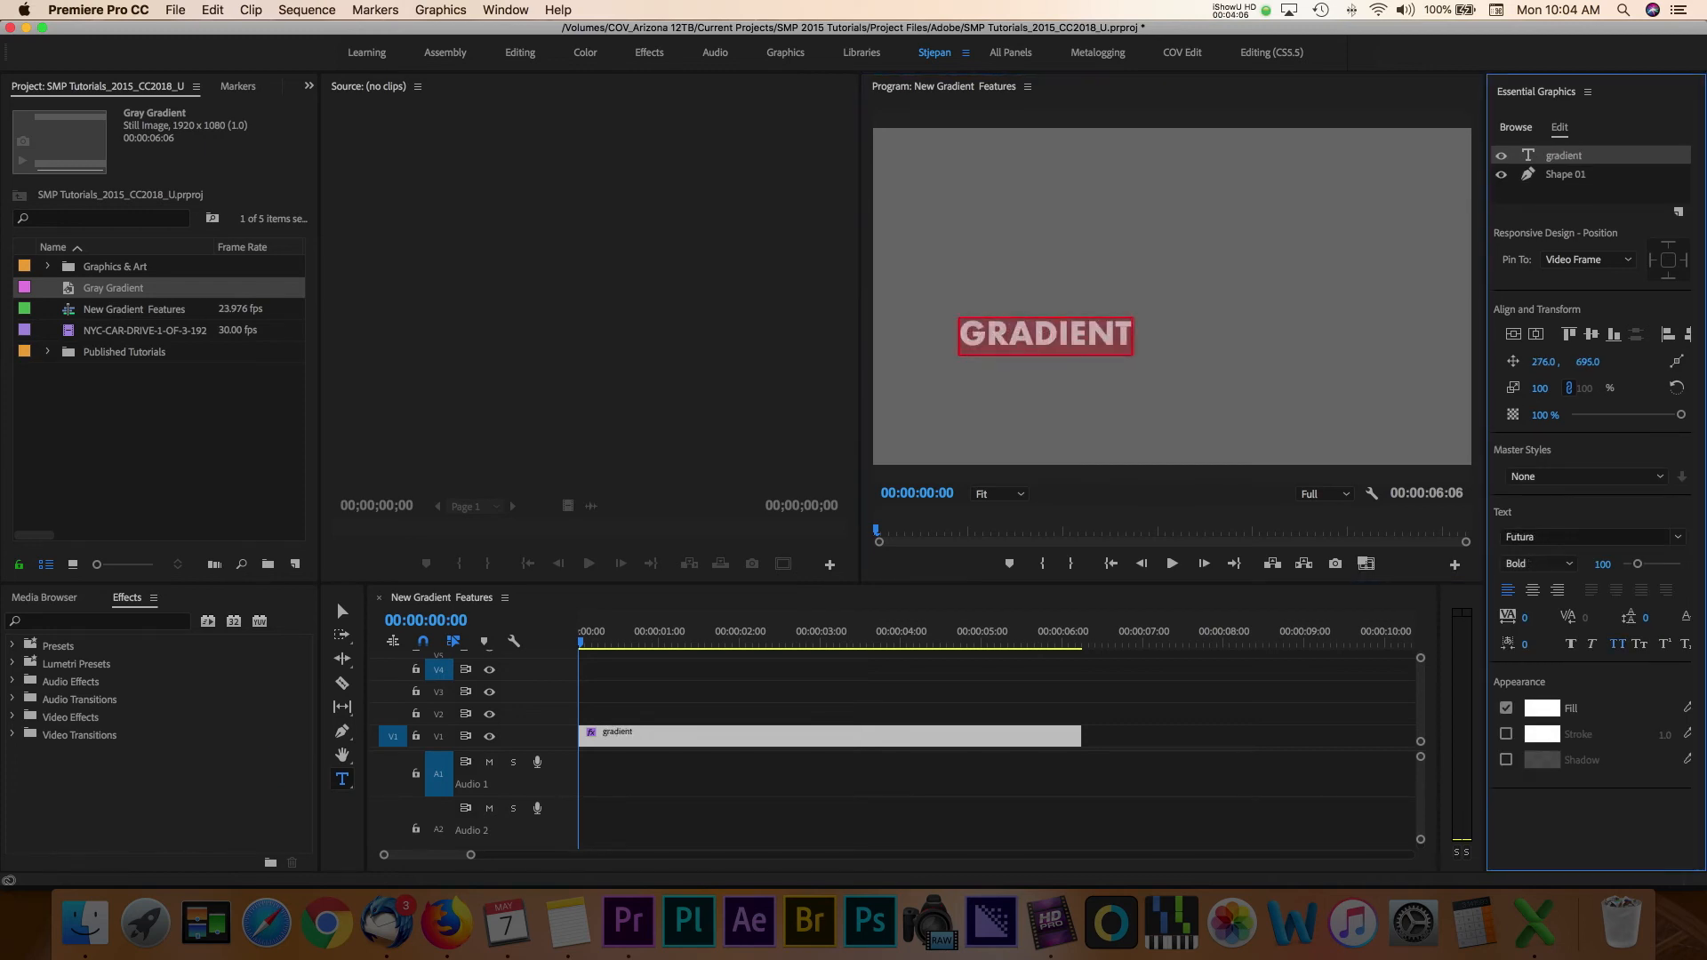
{"action": "left_click", "coordinate": [1542, 708]}
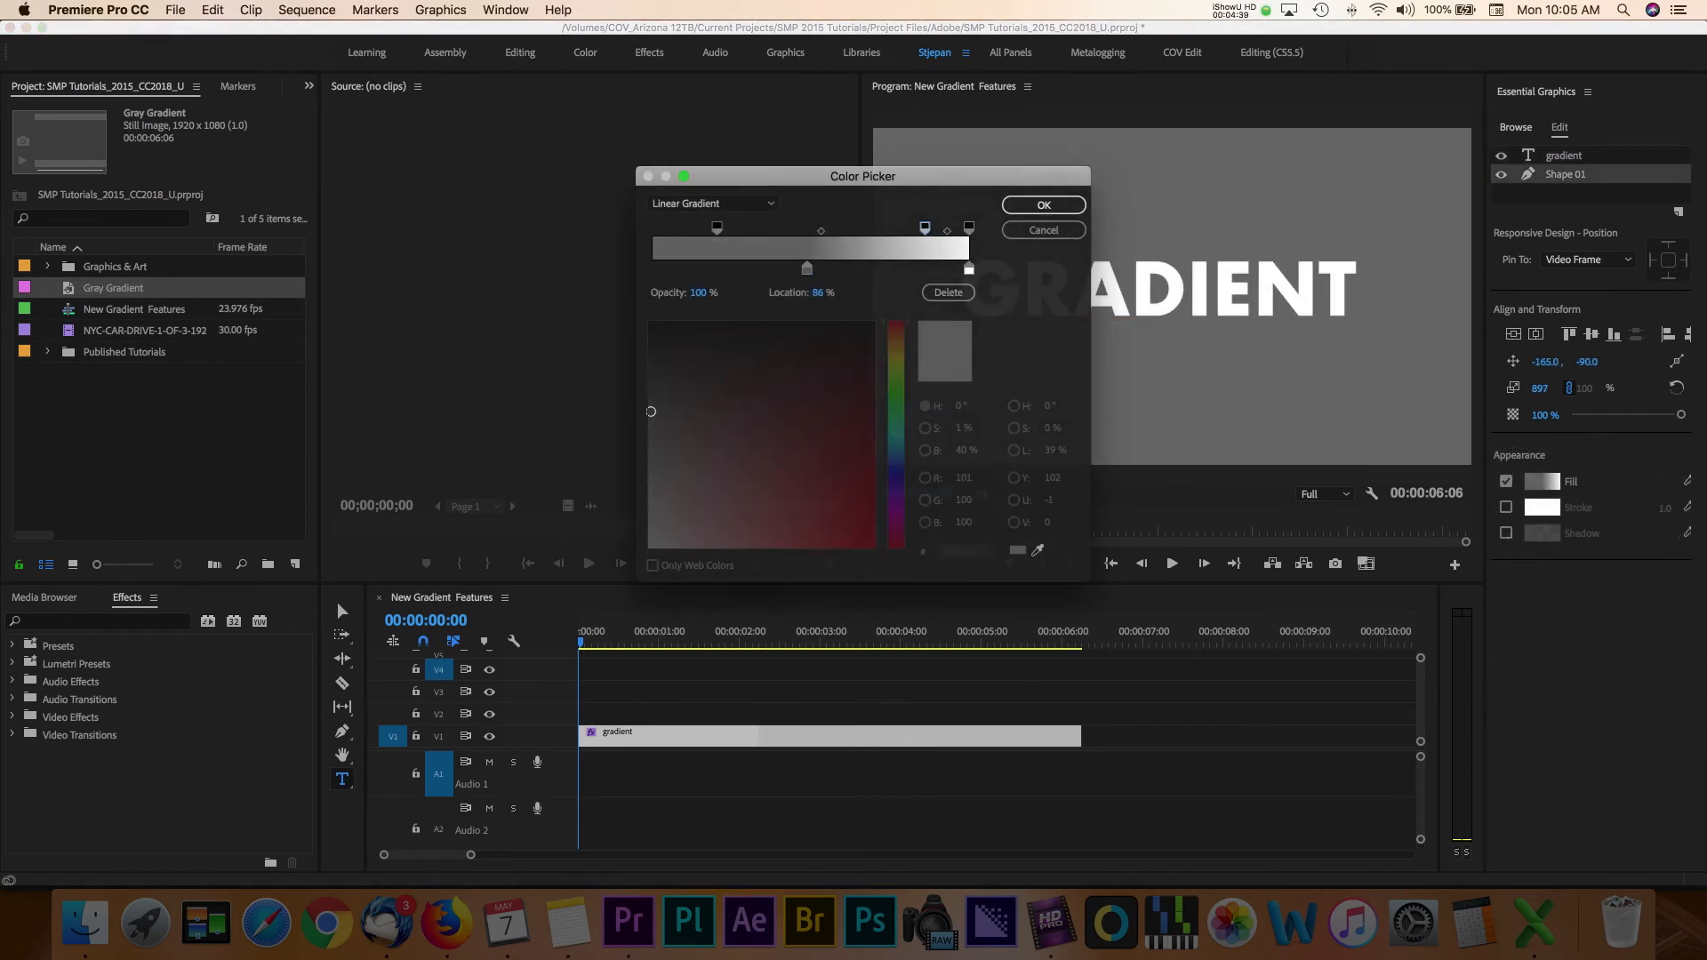
Add a new colour stop near the right end of the linear gradient, around 86%
{"action": "left_click", "coordinate": [1040, 205]}
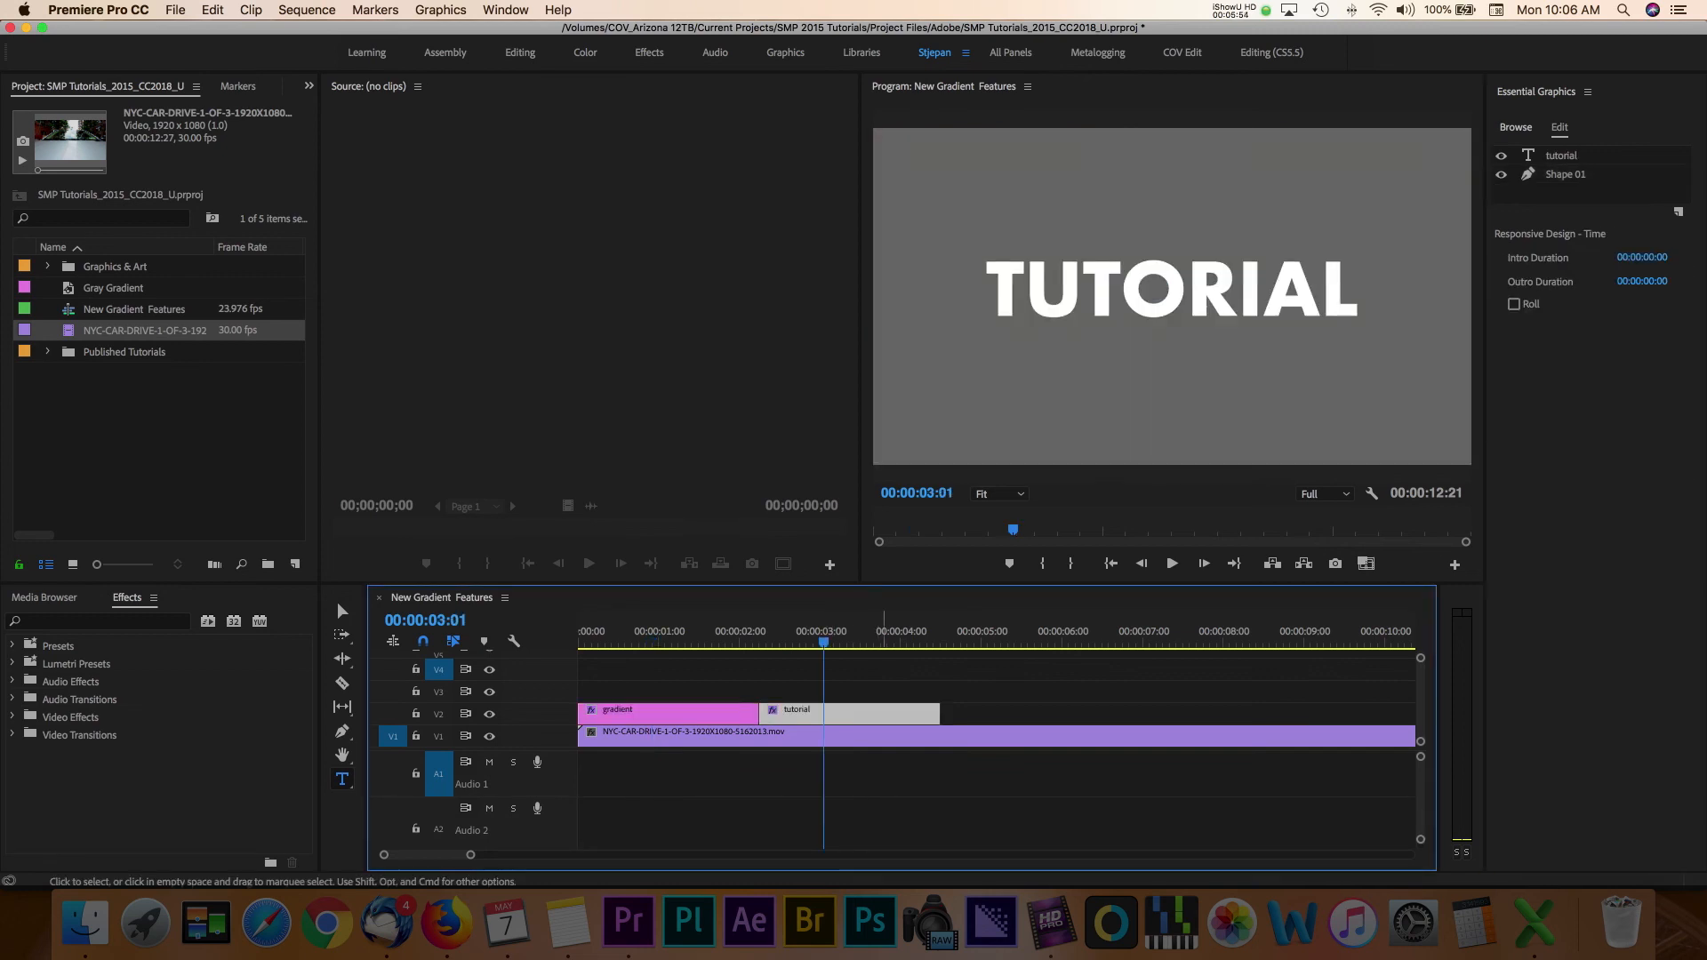
Select Shape 01 of the TUTORIAL graphic in Essential Graphics for editing
{"action": "left_click", "coordinate": [1565, 174]}
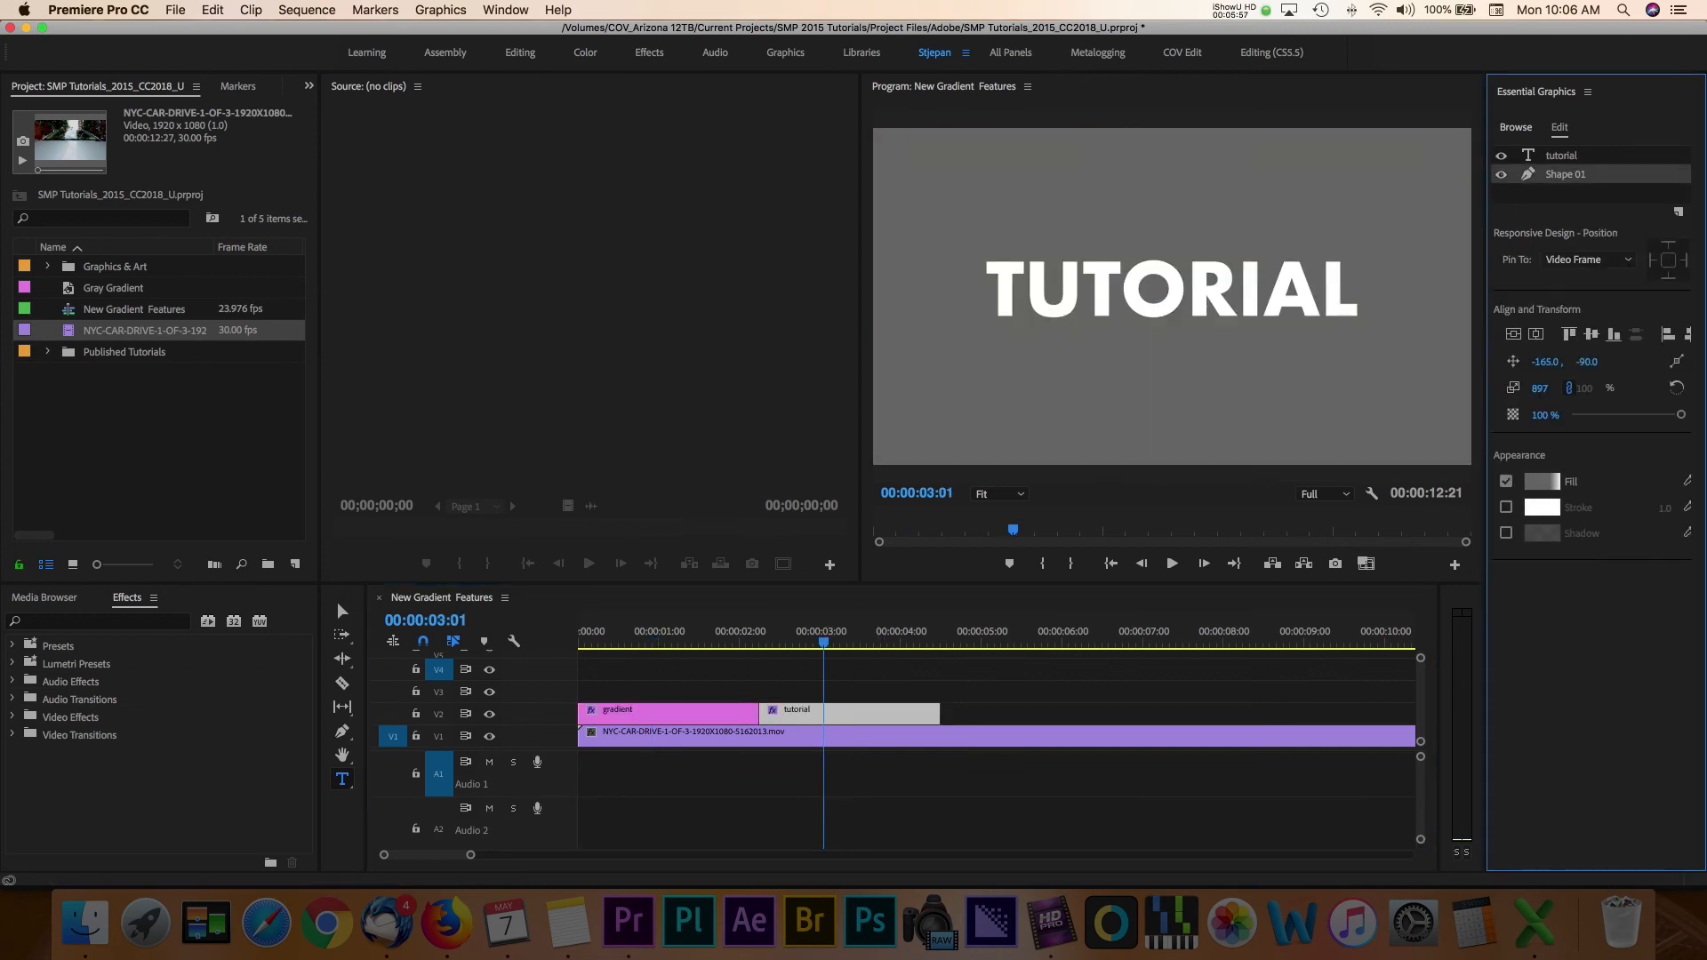